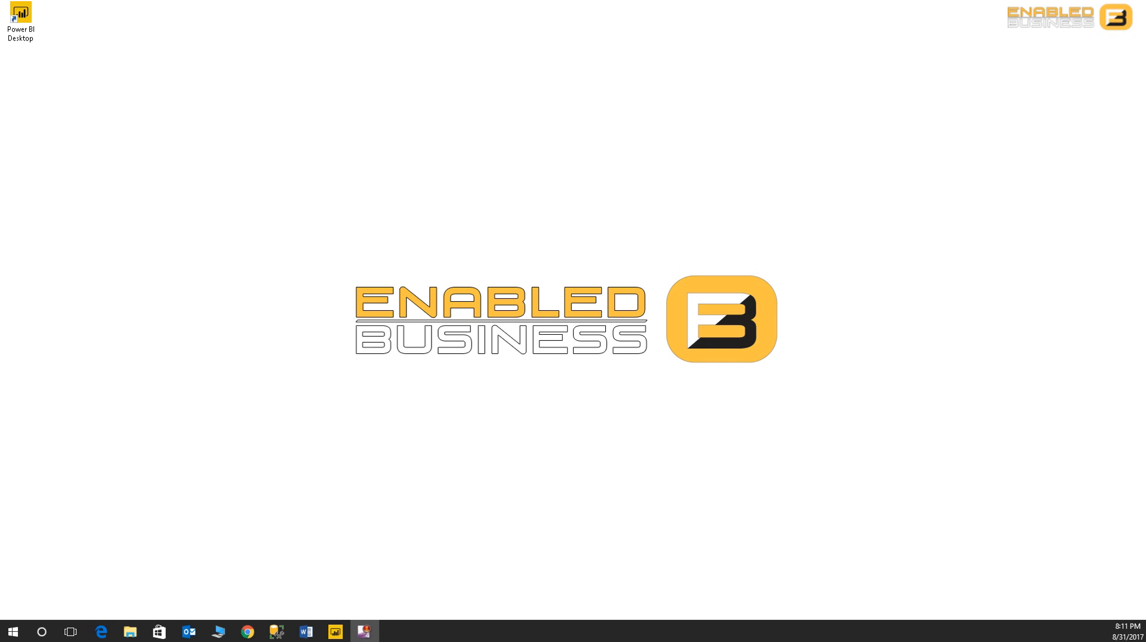
mouse_move(99, 583)
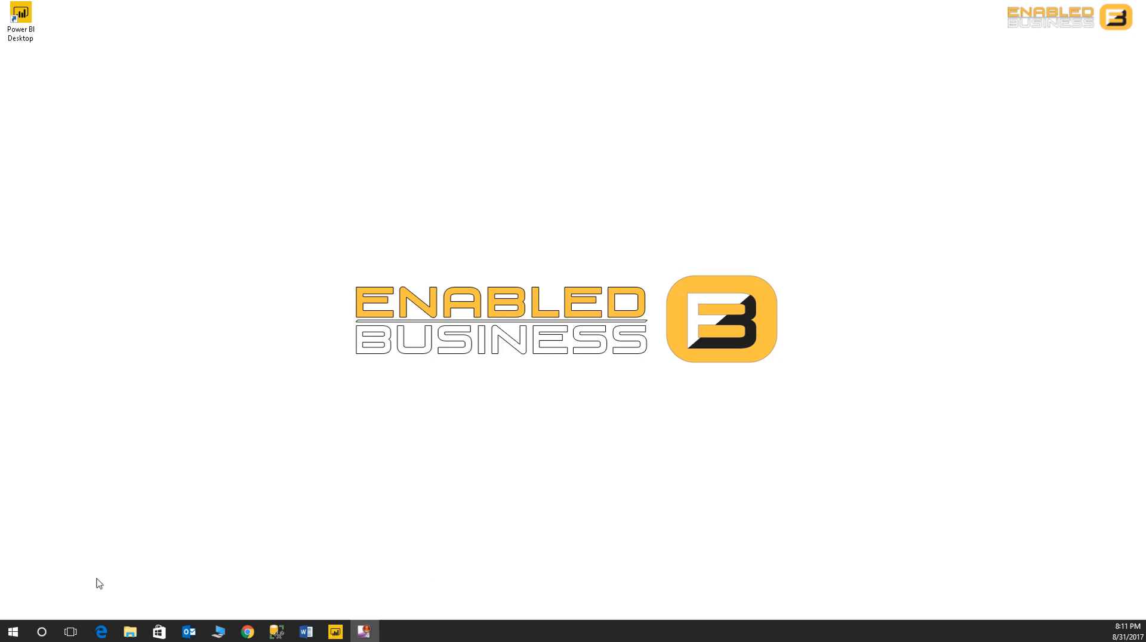
mouse_move(42, 631)
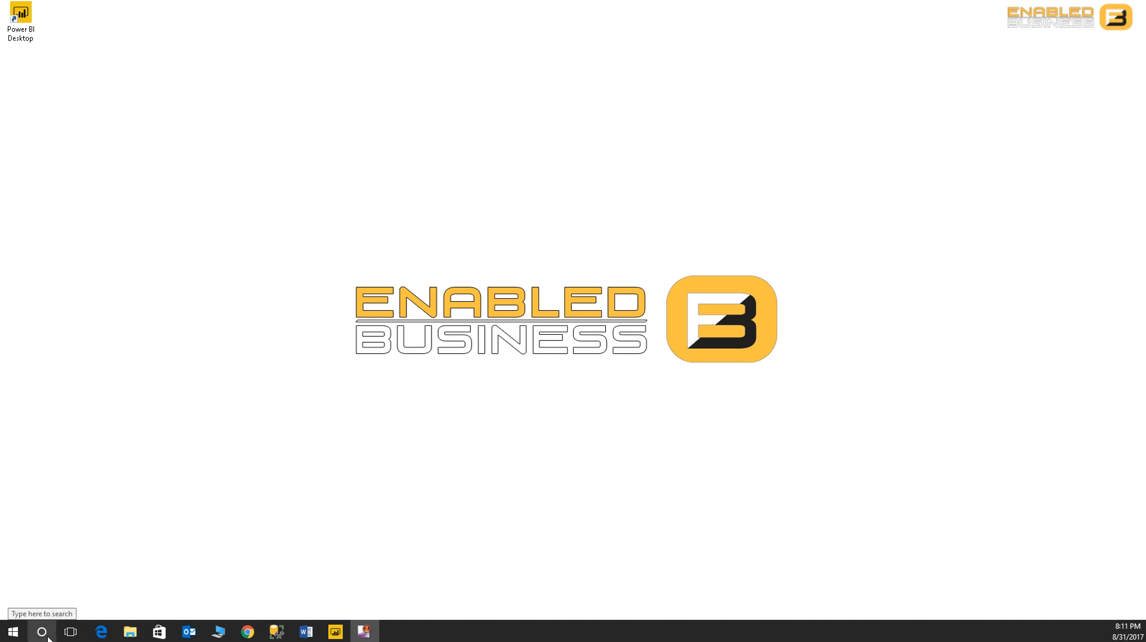
- Ask Cortana for 'Training summary' and filter its charts to the year with 11 trainings
click(42, 632)
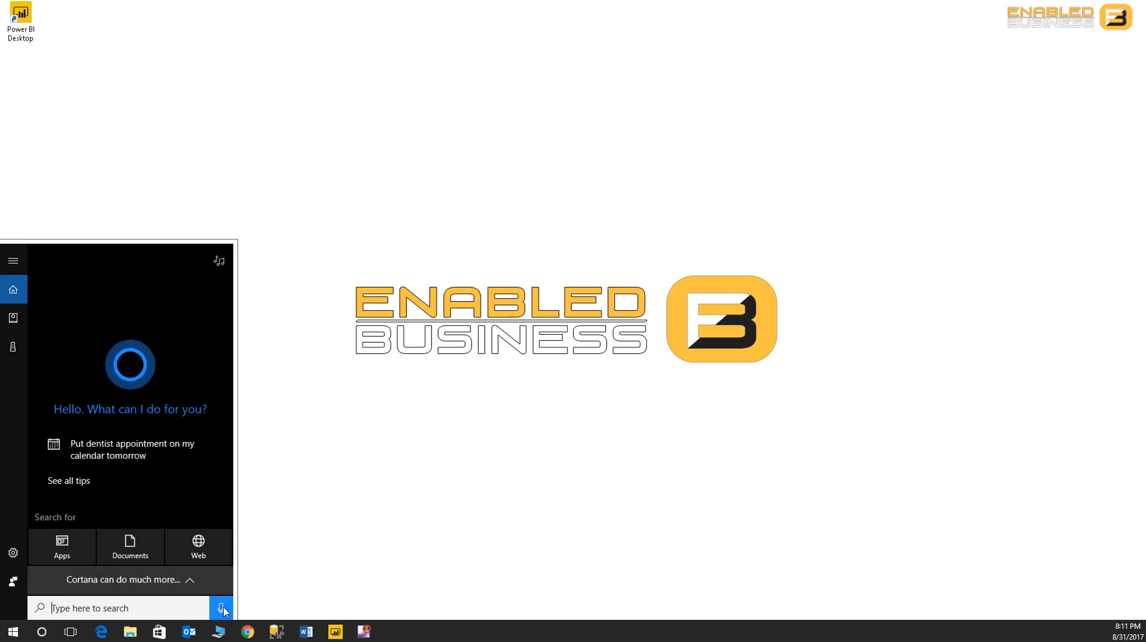
click(222, 608)
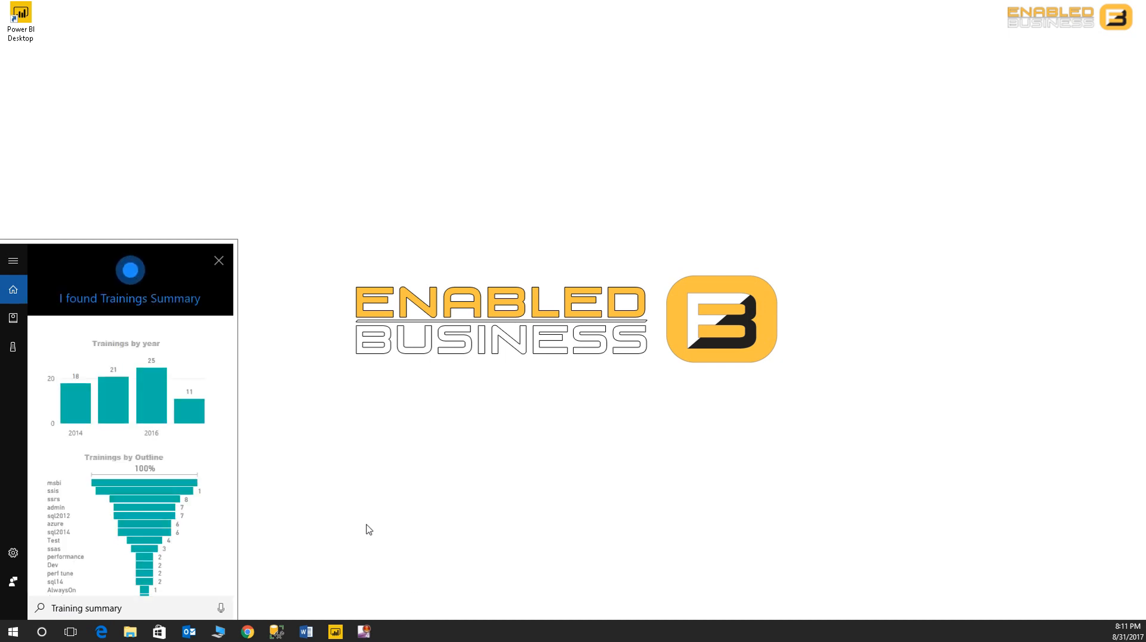
mouse_move(165, 515)
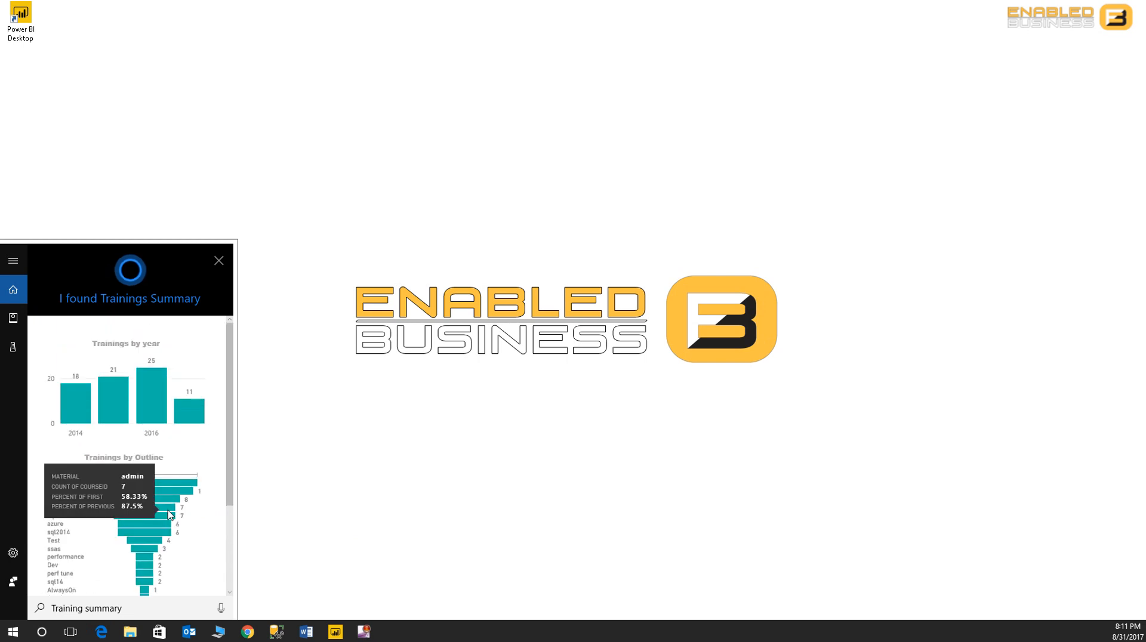
mouse_move(98, 361)
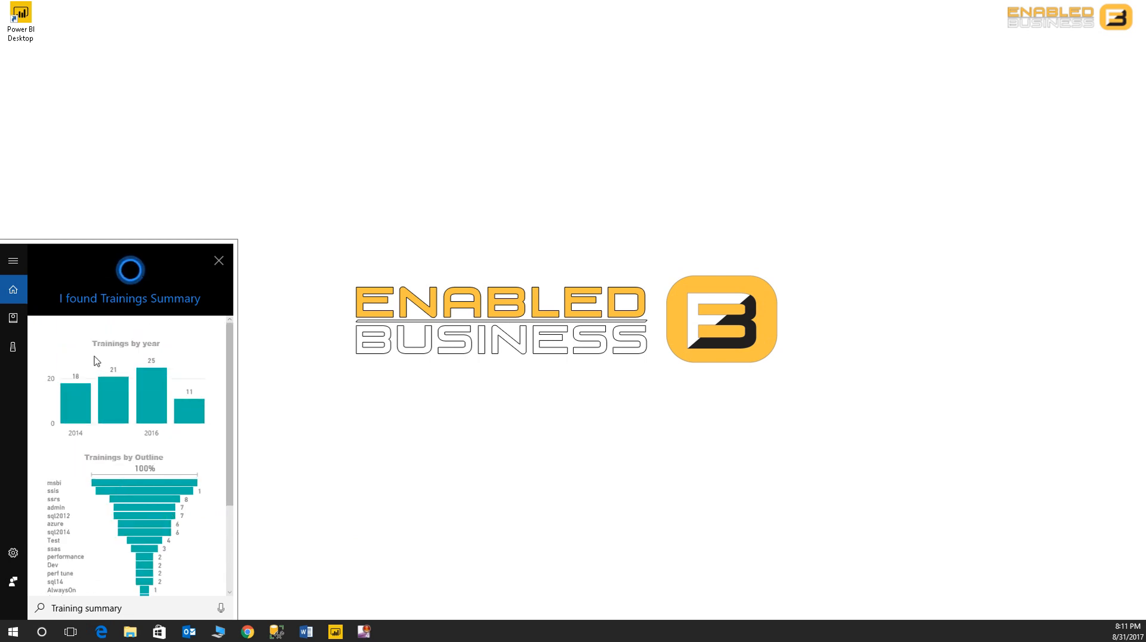
click(114, 395)
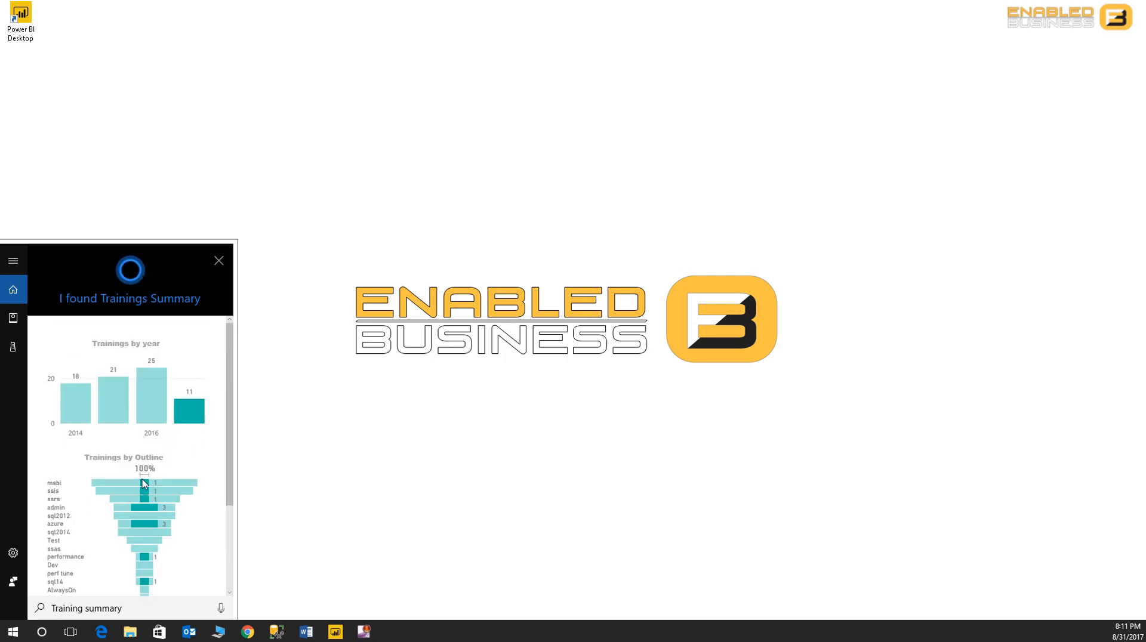
mouse_move(219, 261)
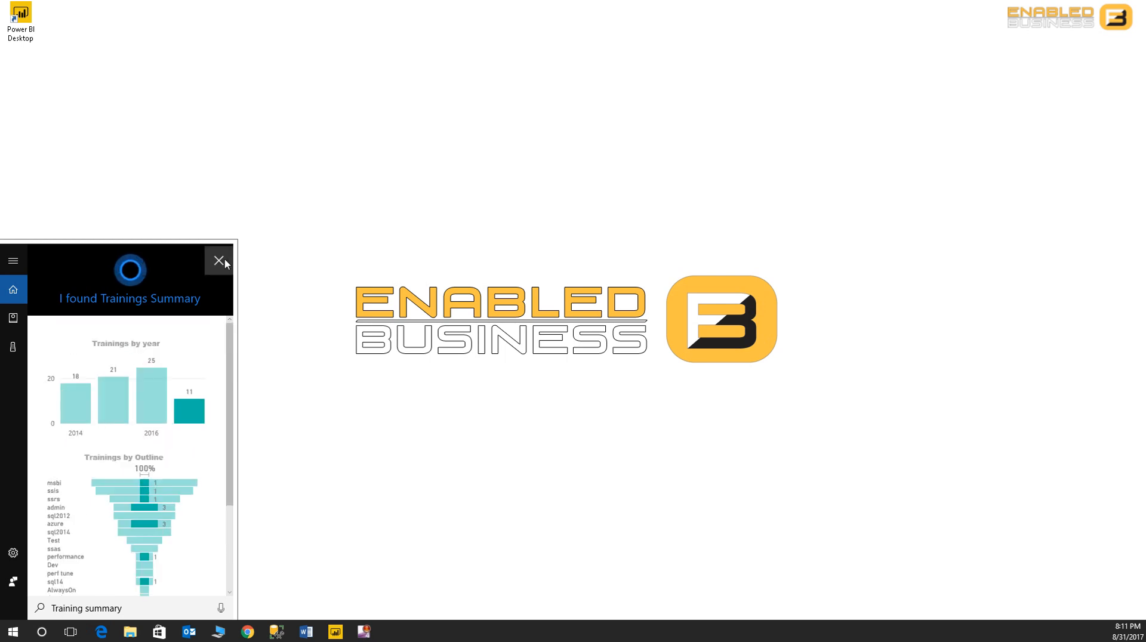
- Dismiss Cortana and start an Excel import of MOCK_DATA.xlsx in Power BI Desktop
click(219, 261)
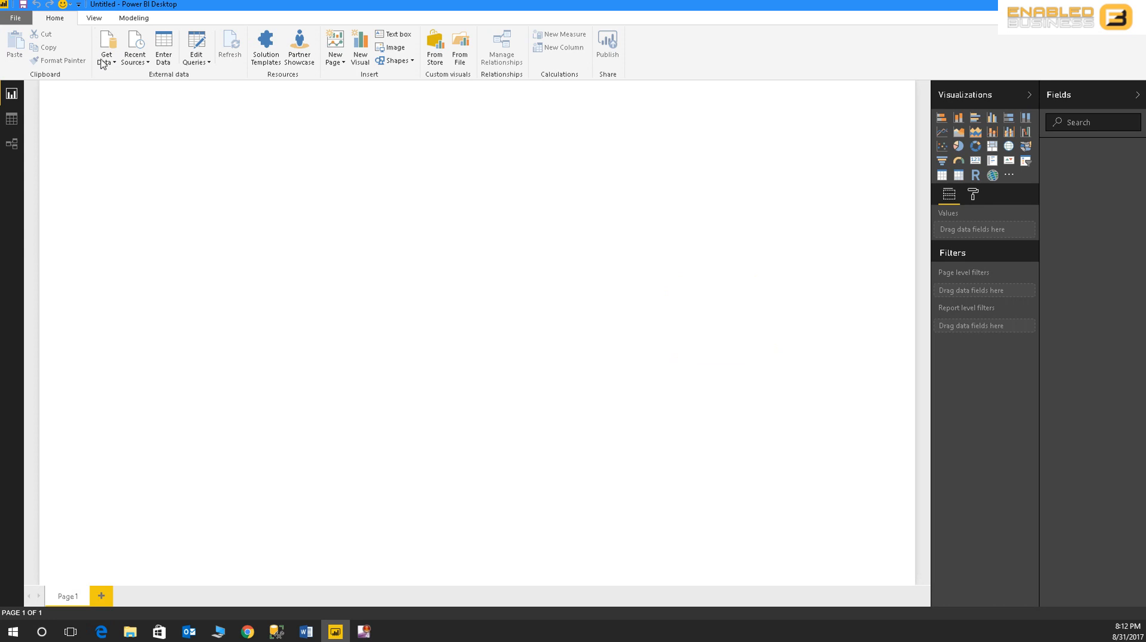
click(107, 48)
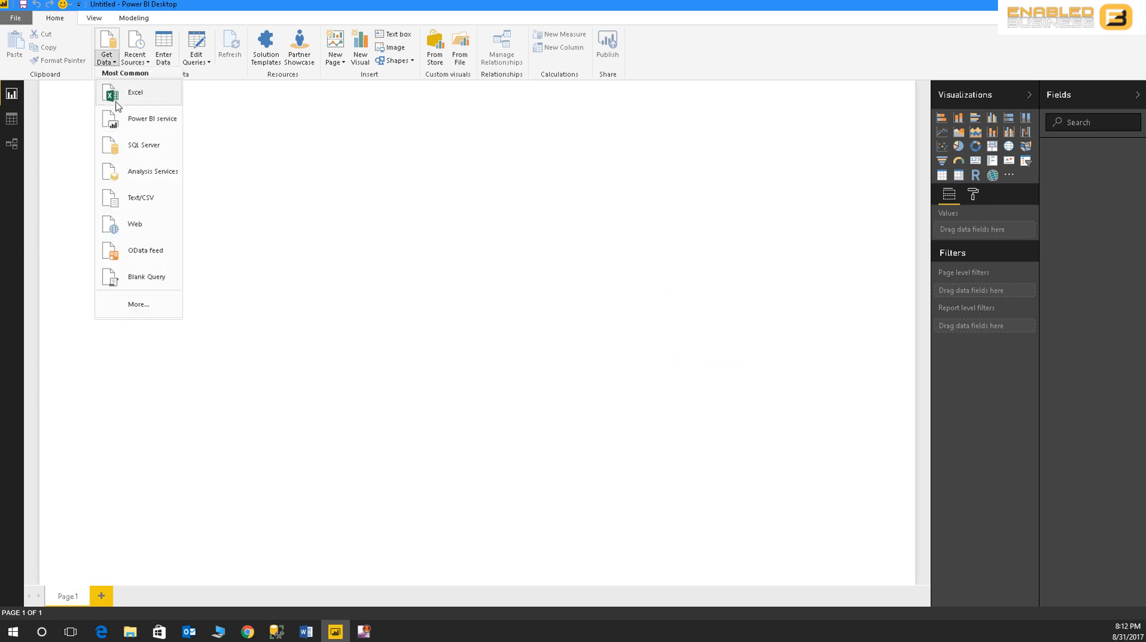
click(135, 92)
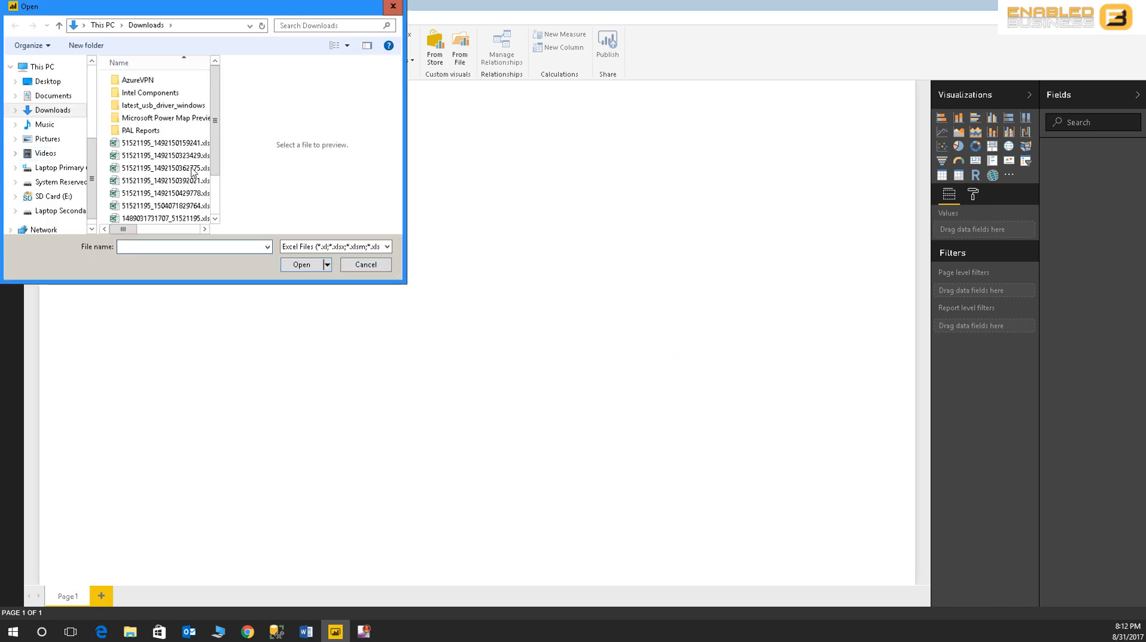
click(154, 217)
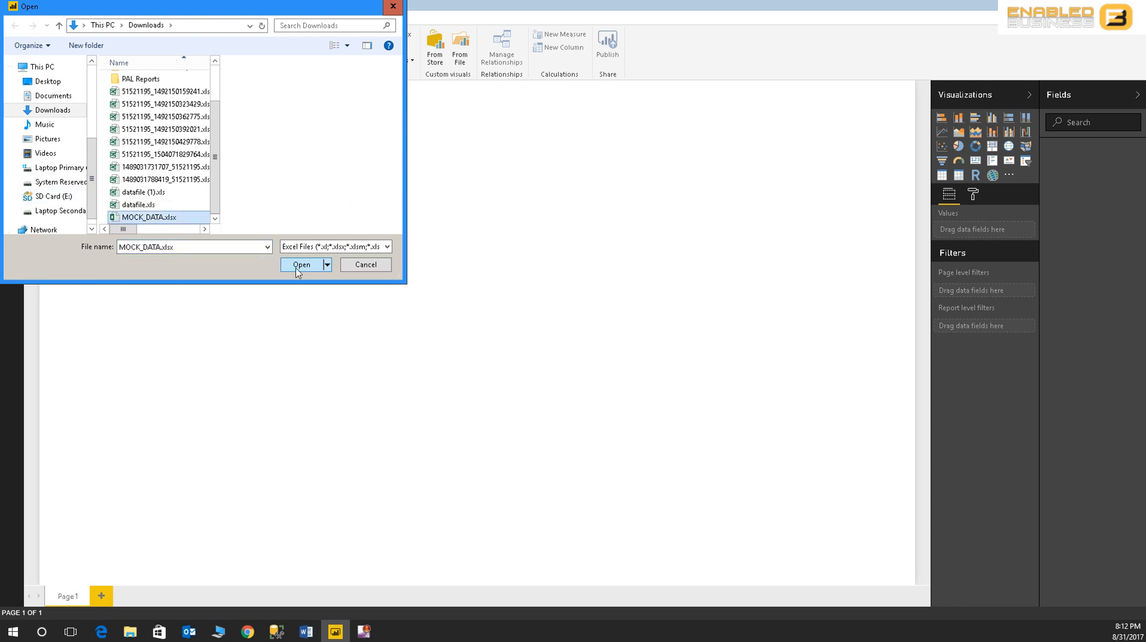
click(301, 264)
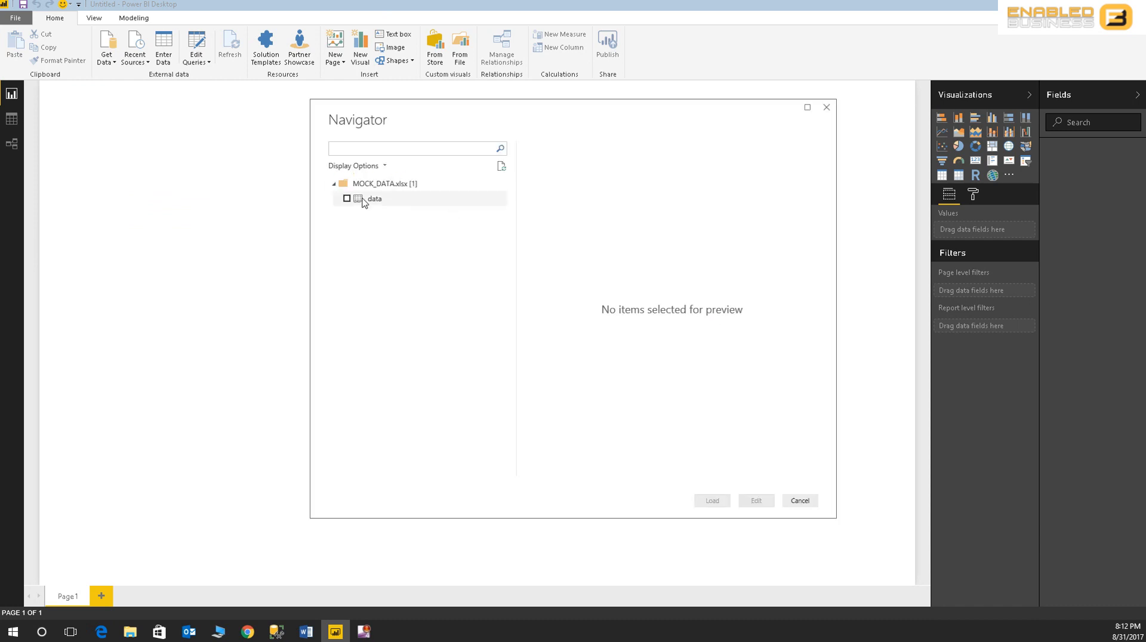
- Load the 'data' sheet from MOCK_DATA.xlsx into the report
click(346, 198)
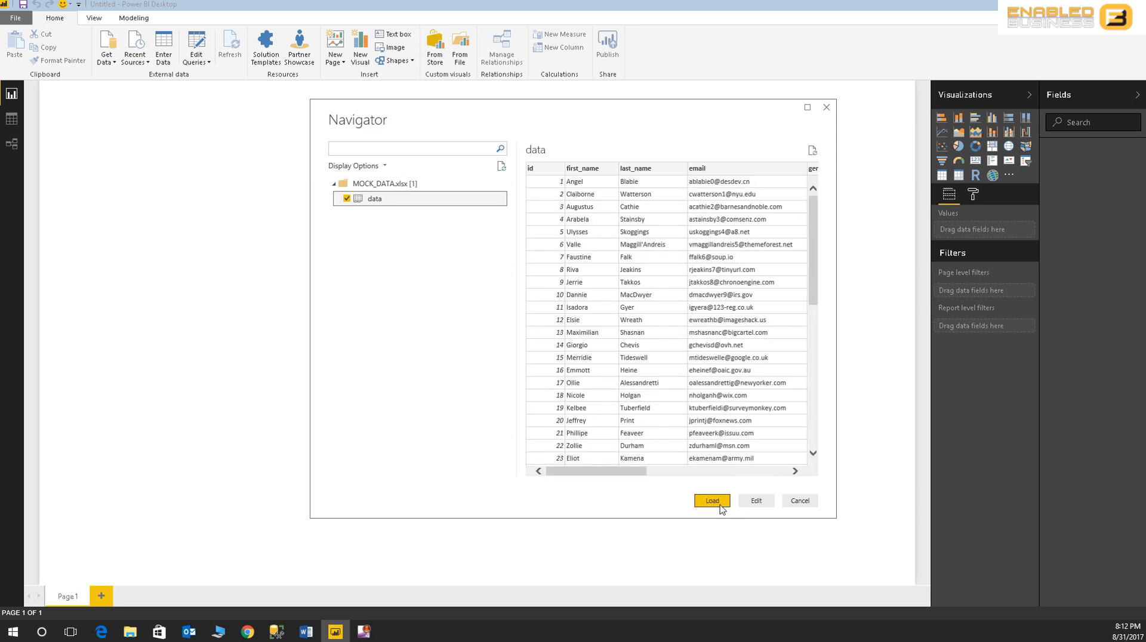
click(711, 501)
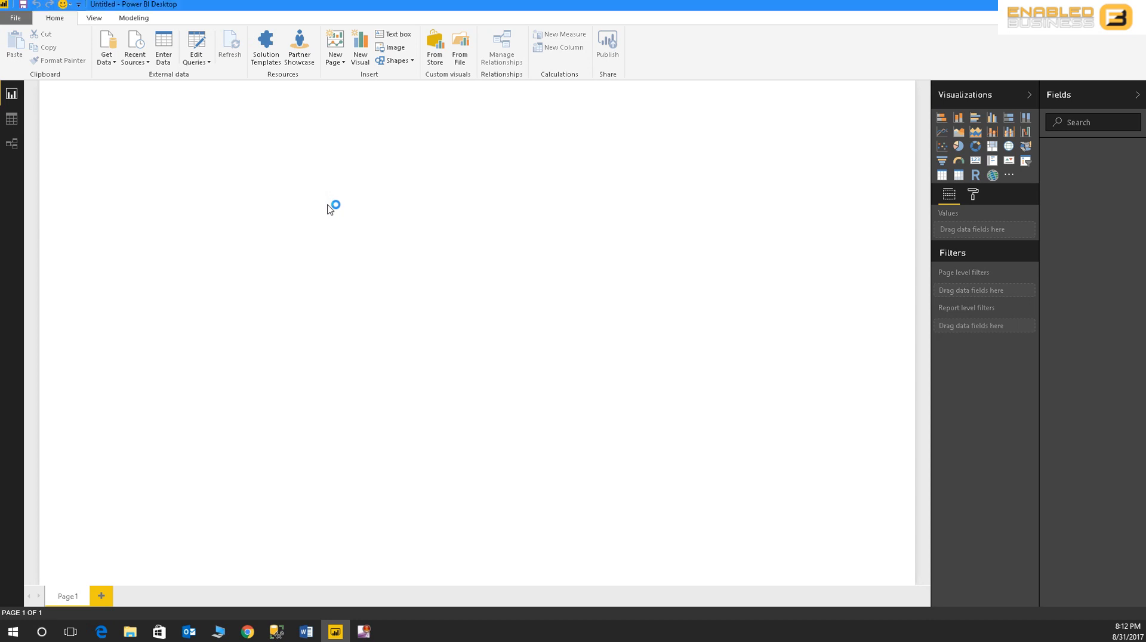
click(313, 88)
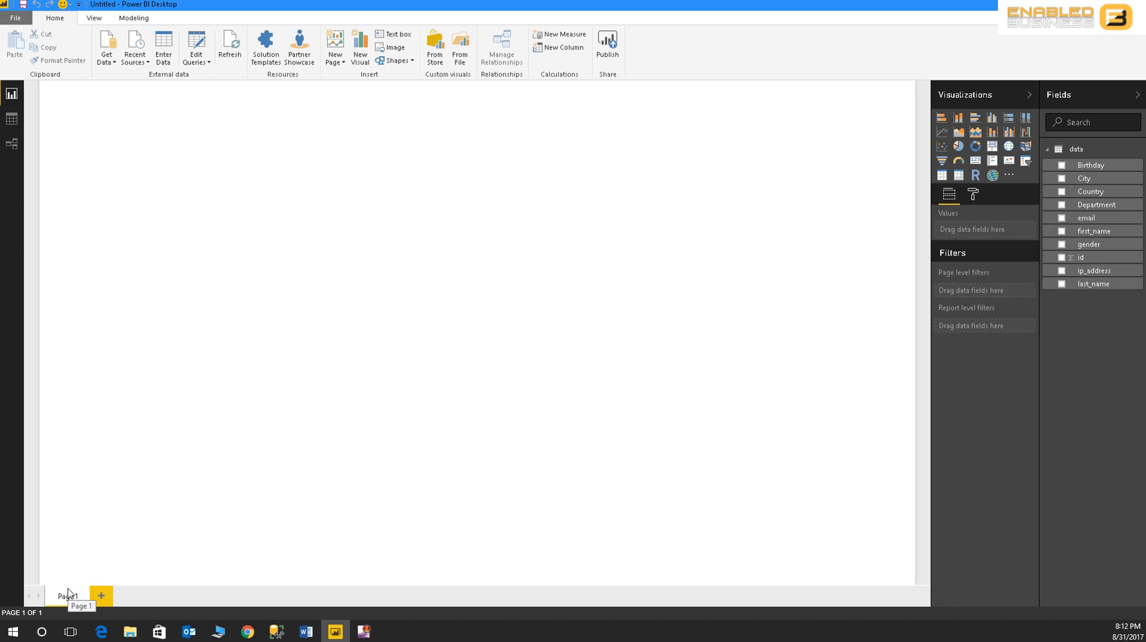
mouse_move(738, 204)
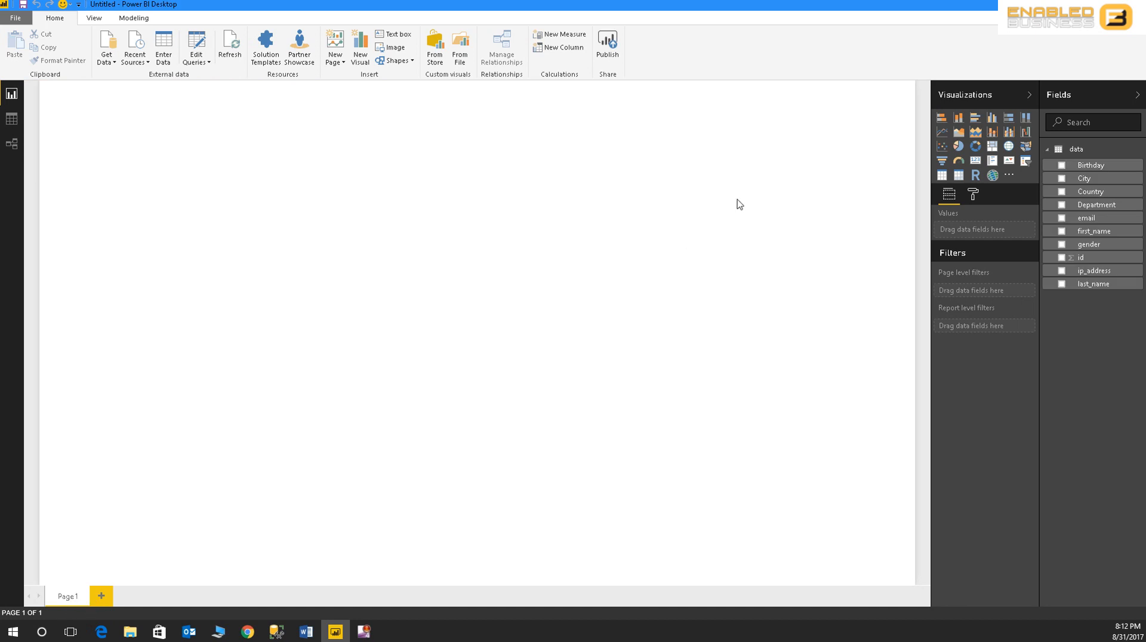
mouse_move(974, 194)
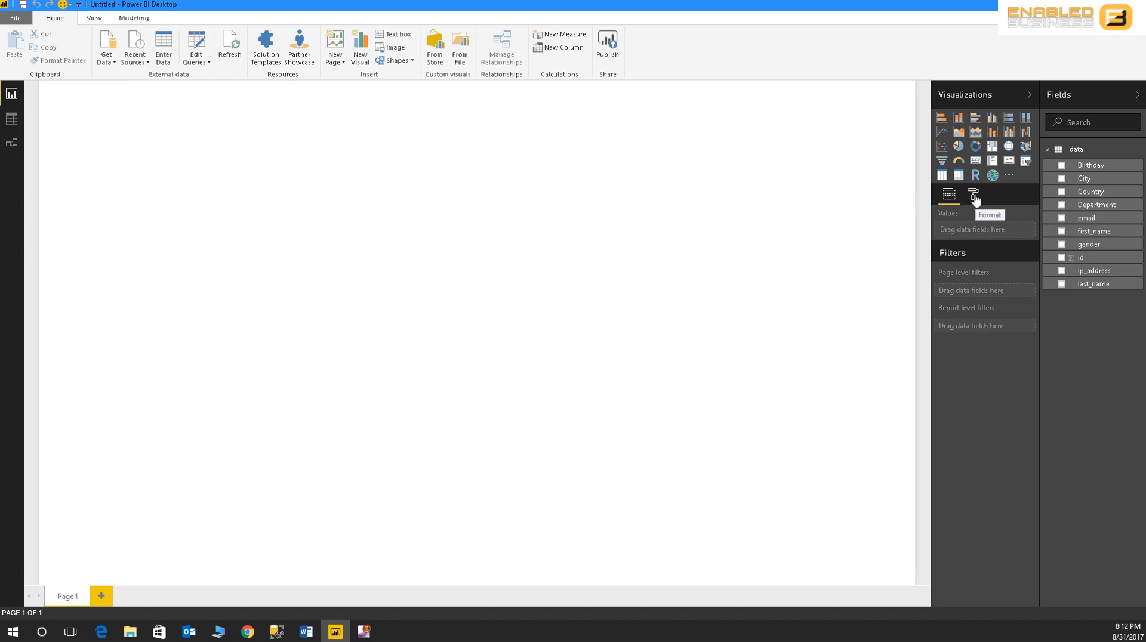
- Set the report's Page Size type to Cortana in the Format pane
click(973, 195)
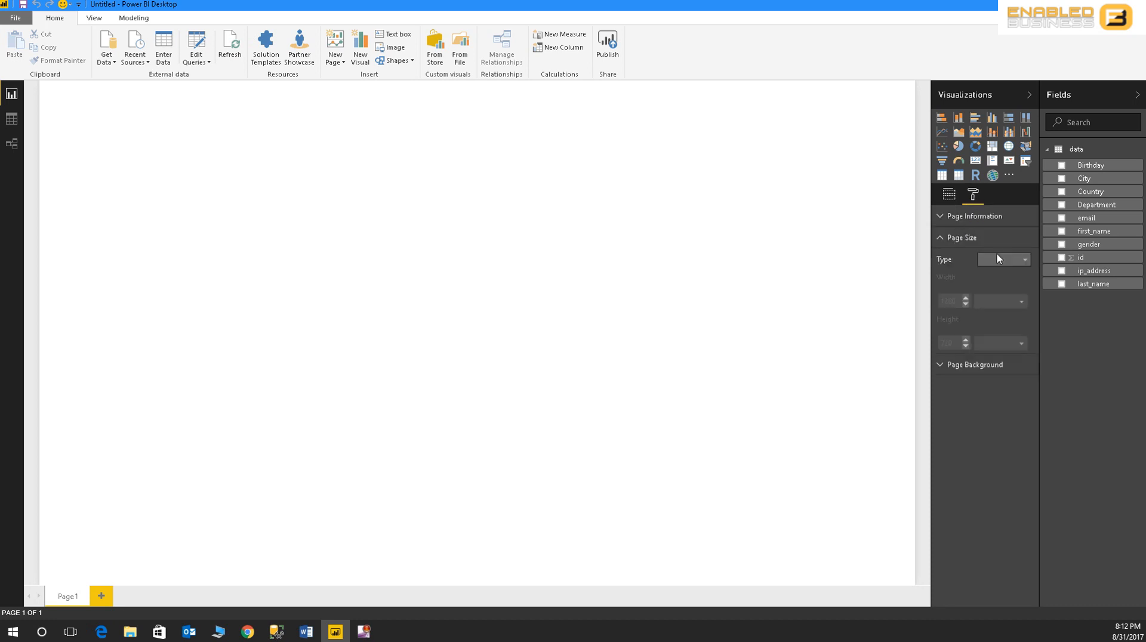
click(1002, 260)
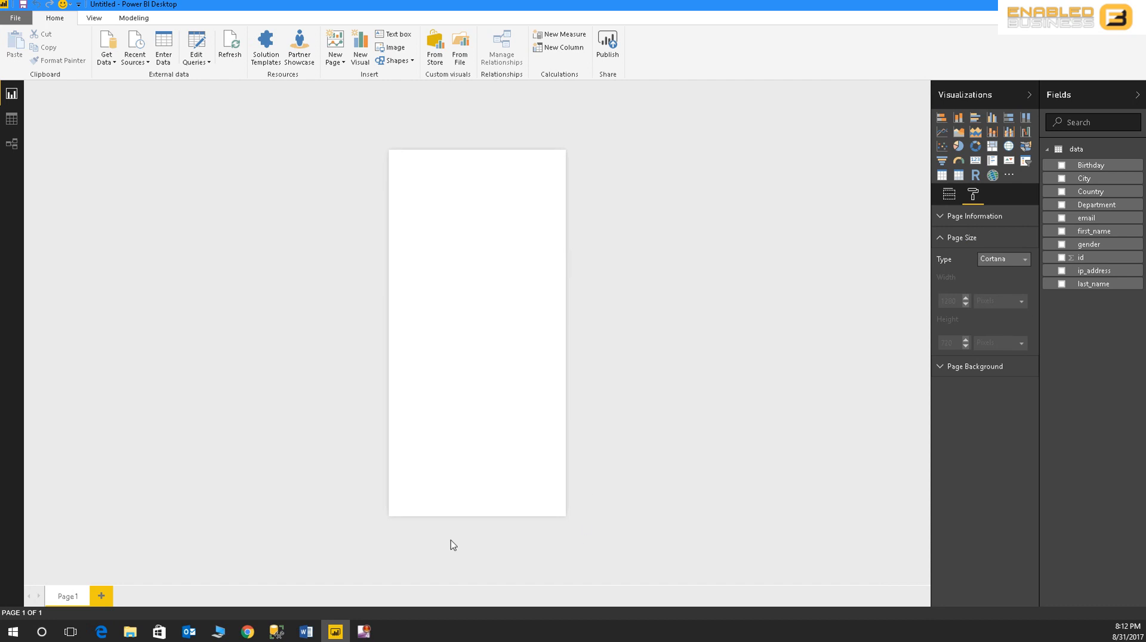
mouse_move(598, 193)
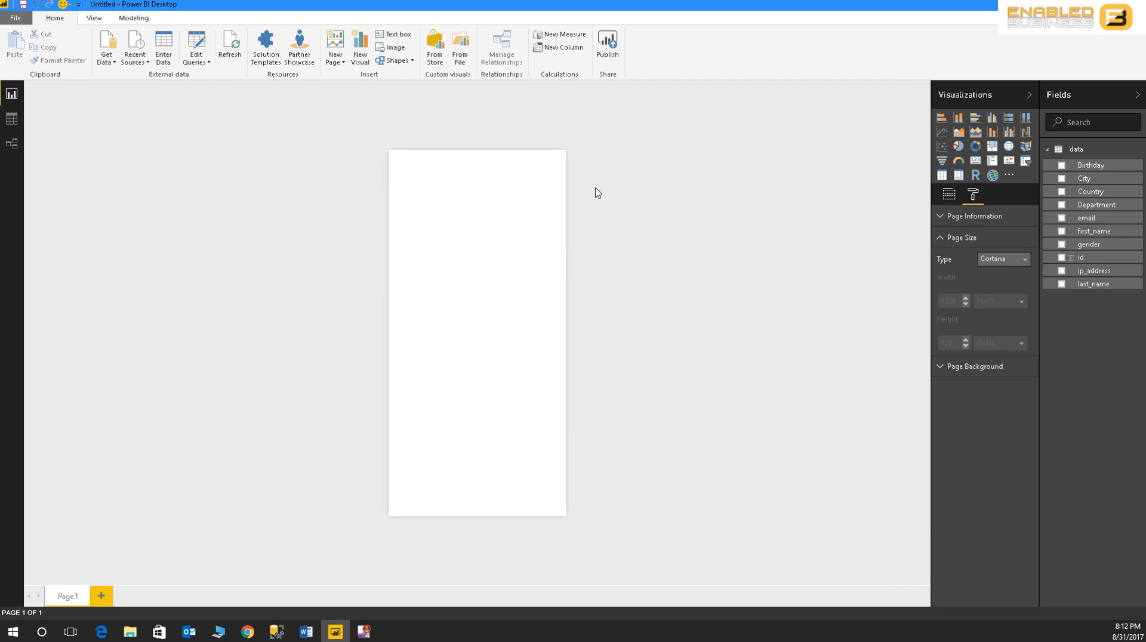
mouse_move(592, 189)
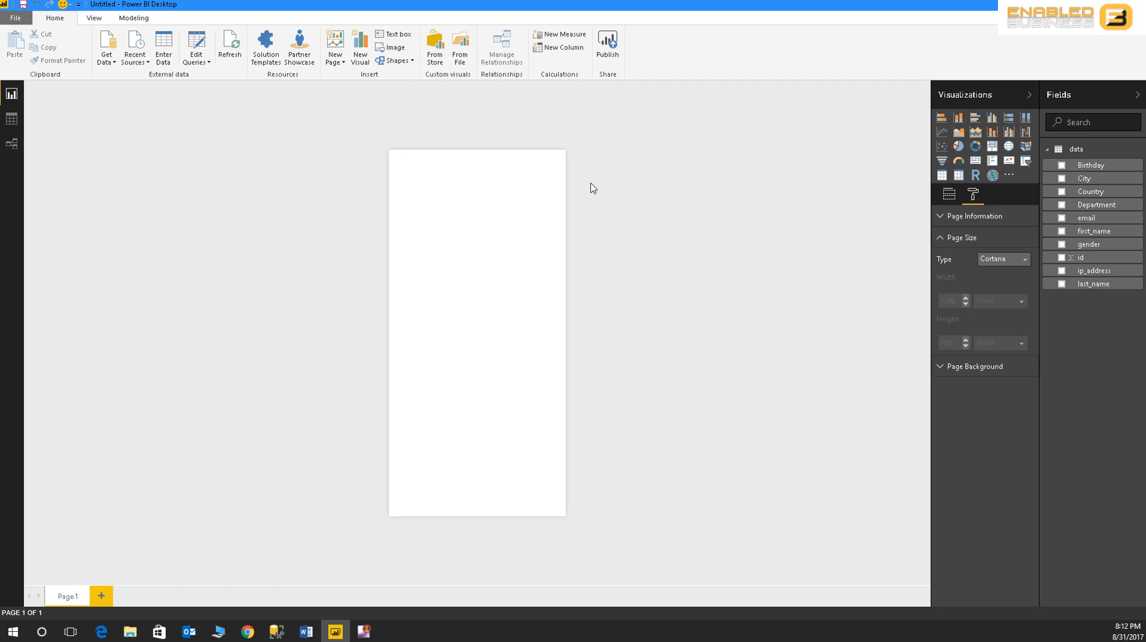
mouse_move(959, 148)
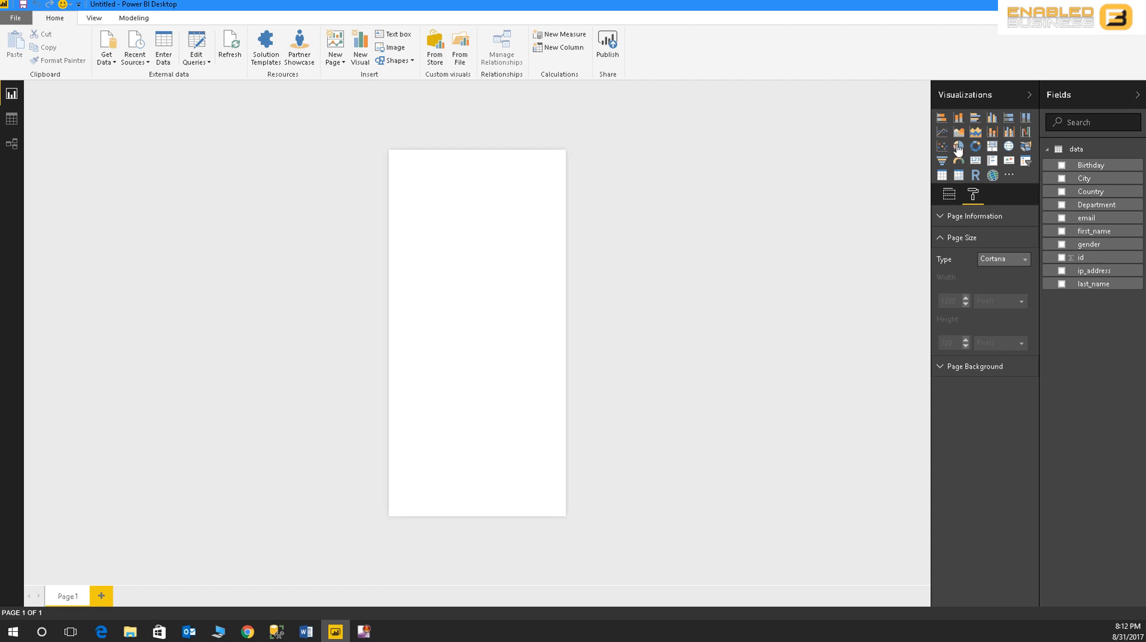
- Create a table visual with the Department and id fields
click(942, 117)
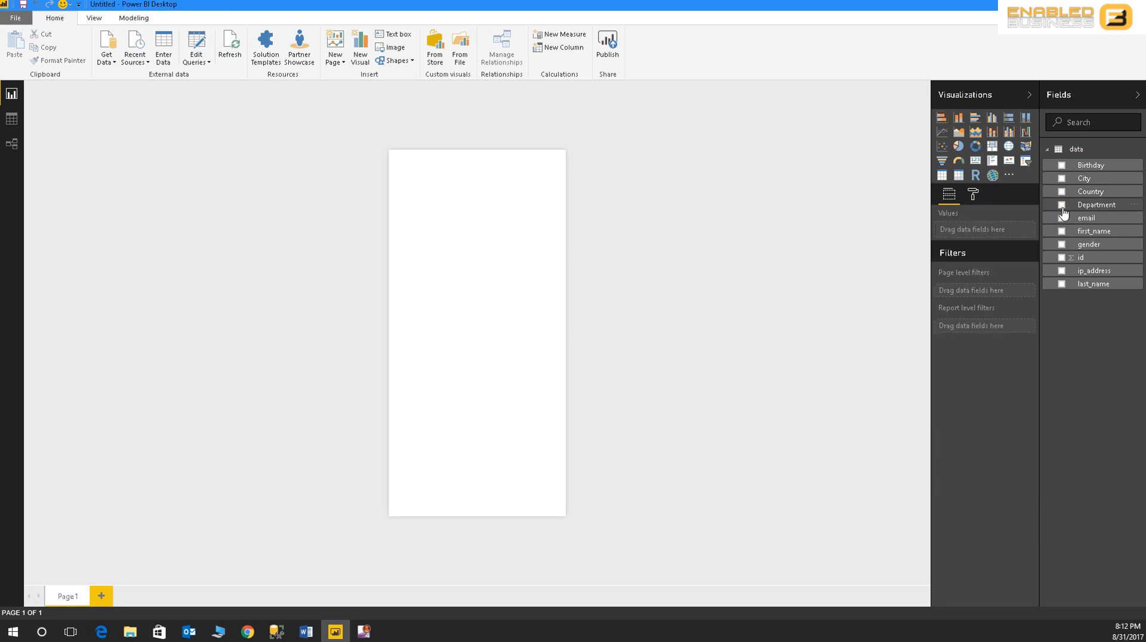
click(1062, 205)
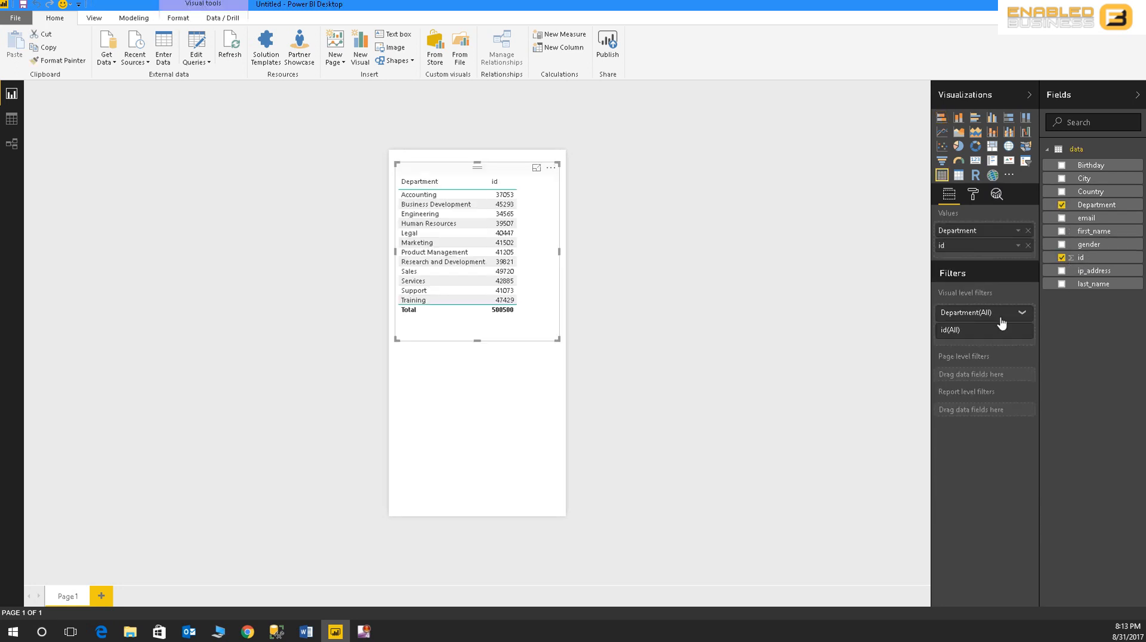
click(945, 329)
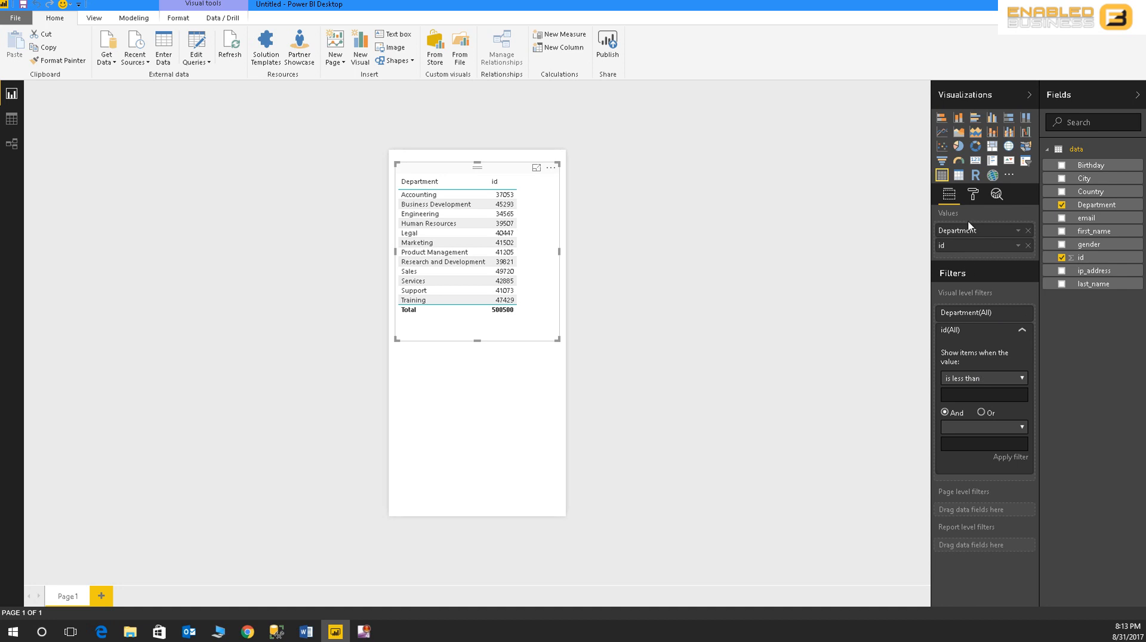
click(973, 195)
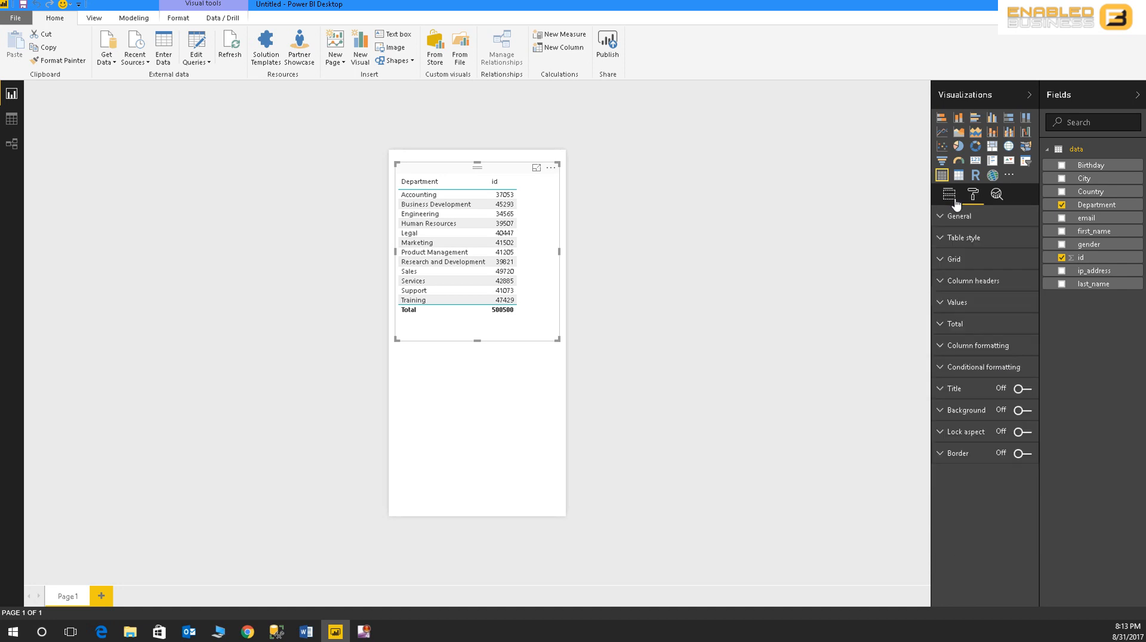
click(949, 194)
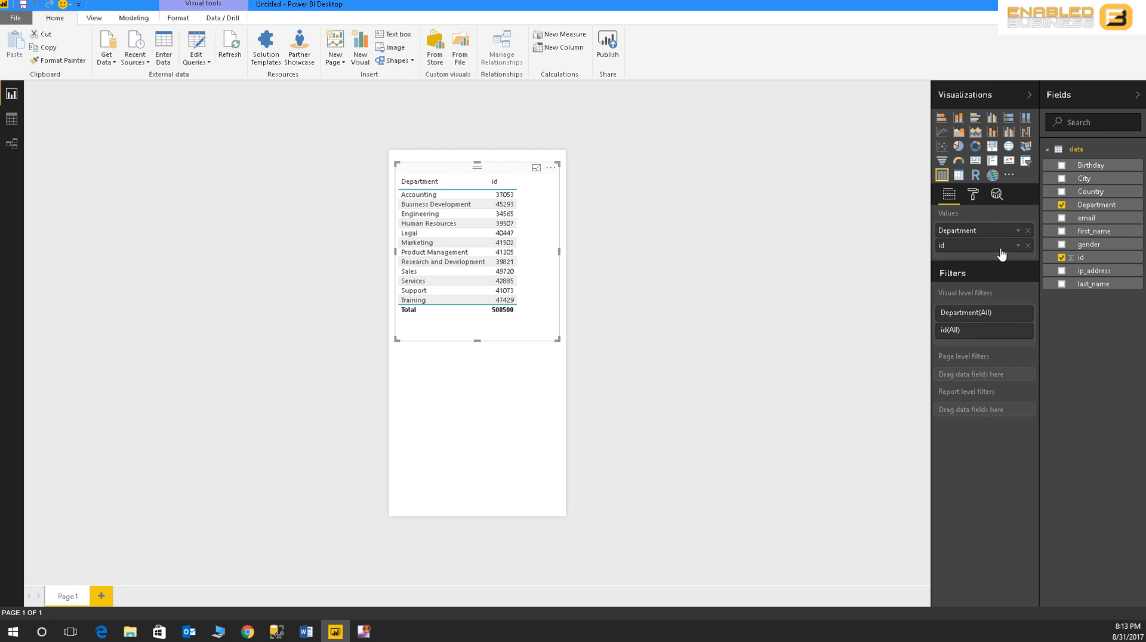
- Switch the id field's summarization from Sum to Count, totaling 1000
click(1028, 245)
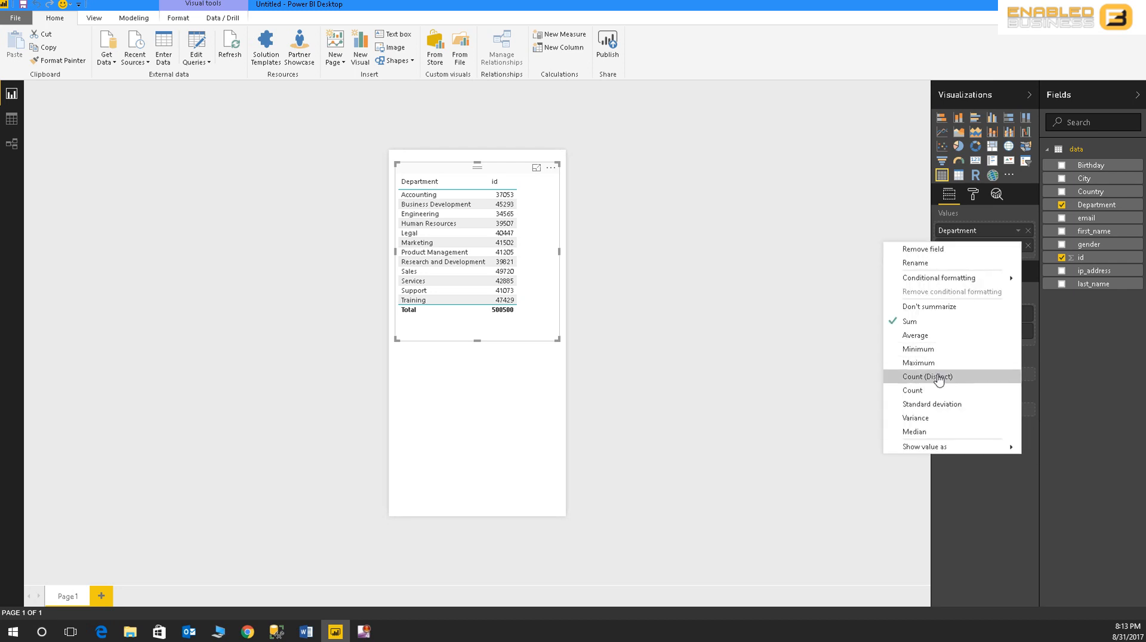
click(930, 376)
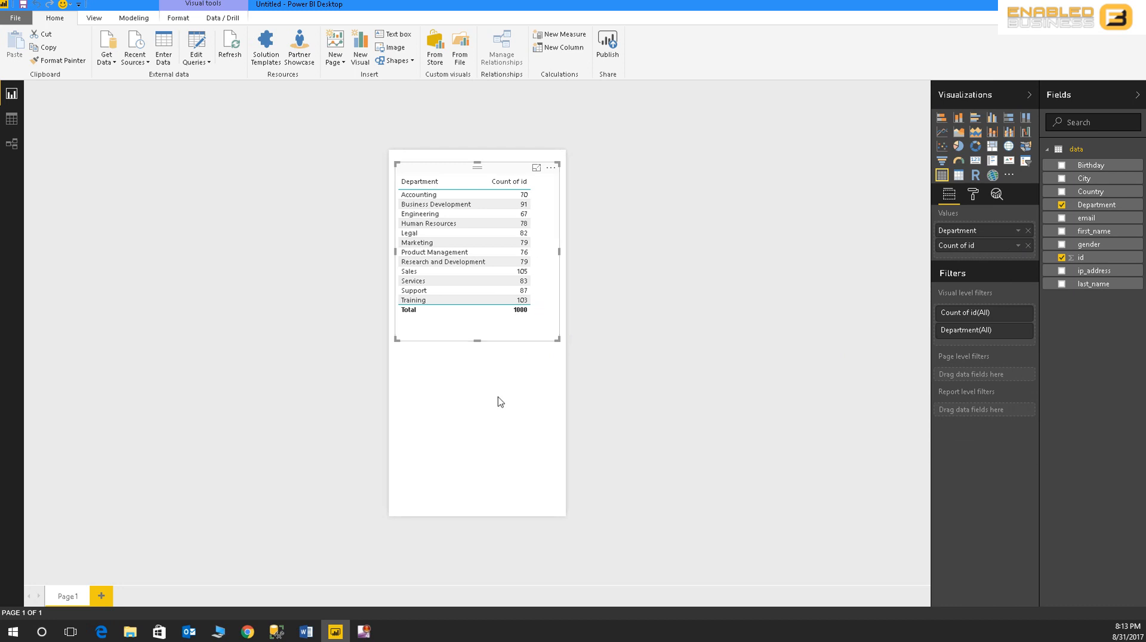
click(501, 401)
text(Depa)
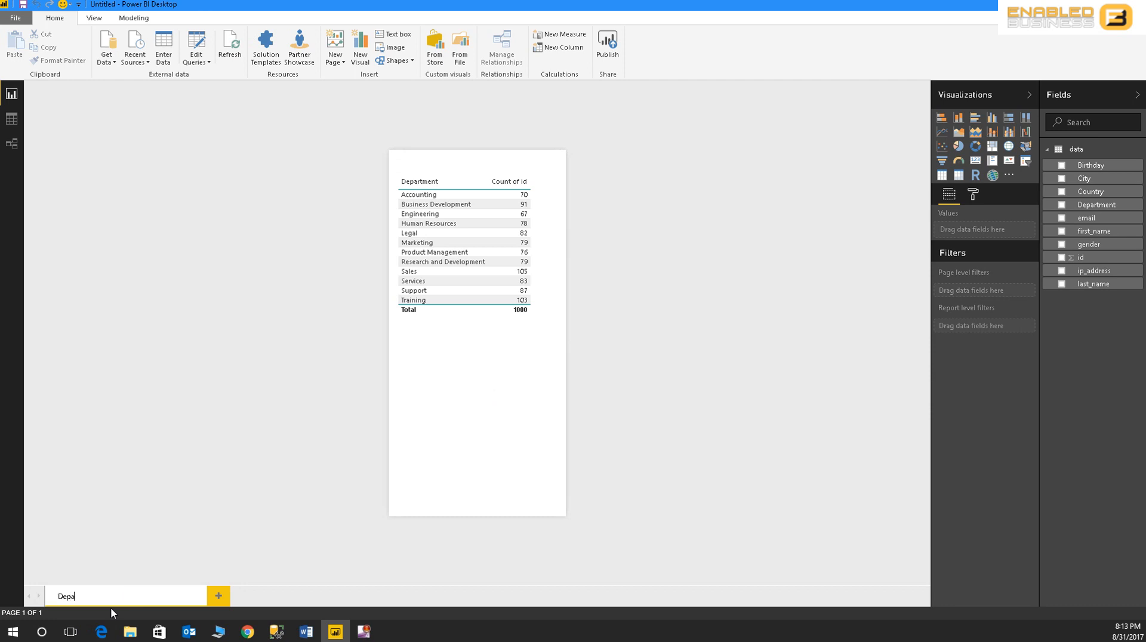
- Rename the Page1 tab to 'Department wise data'
text(rtmentwi)
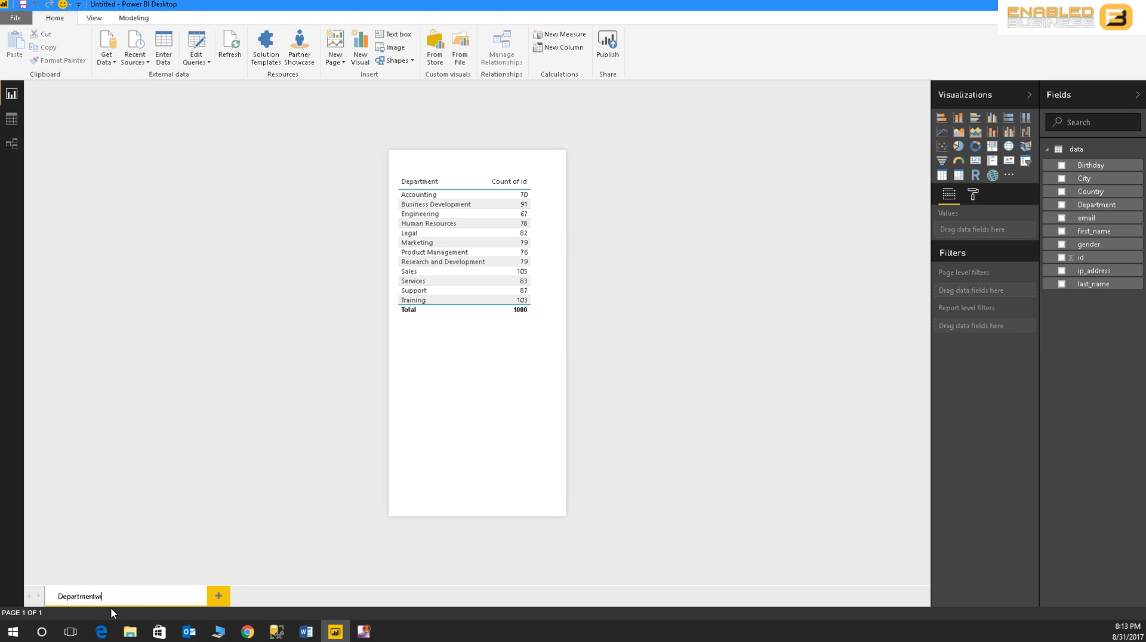
text(se data)
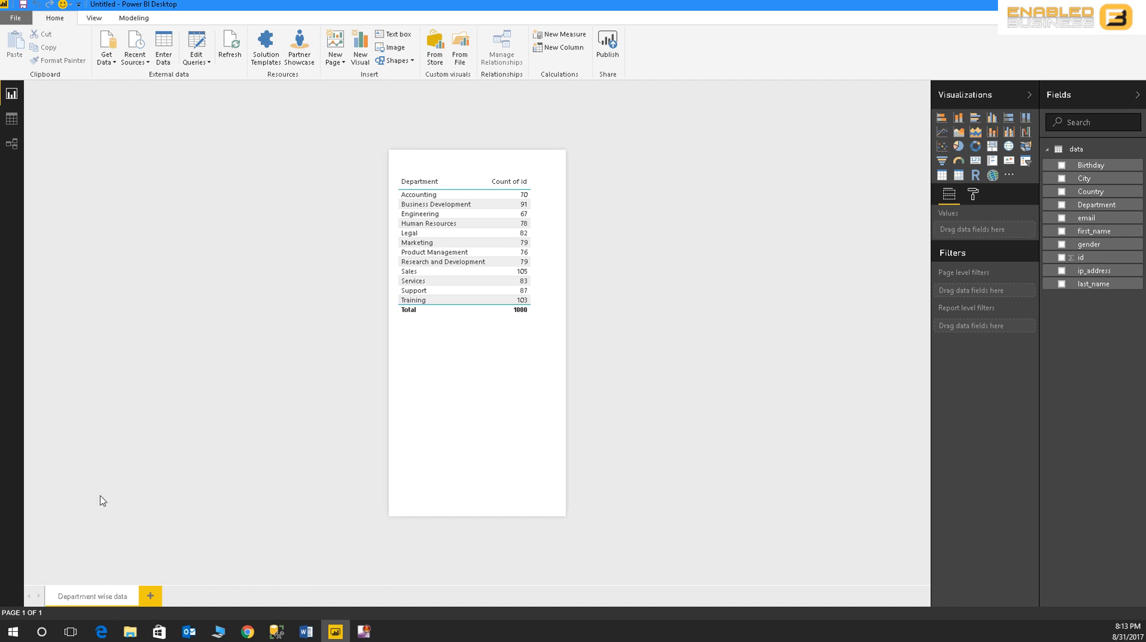
mouse_move(469, 109)
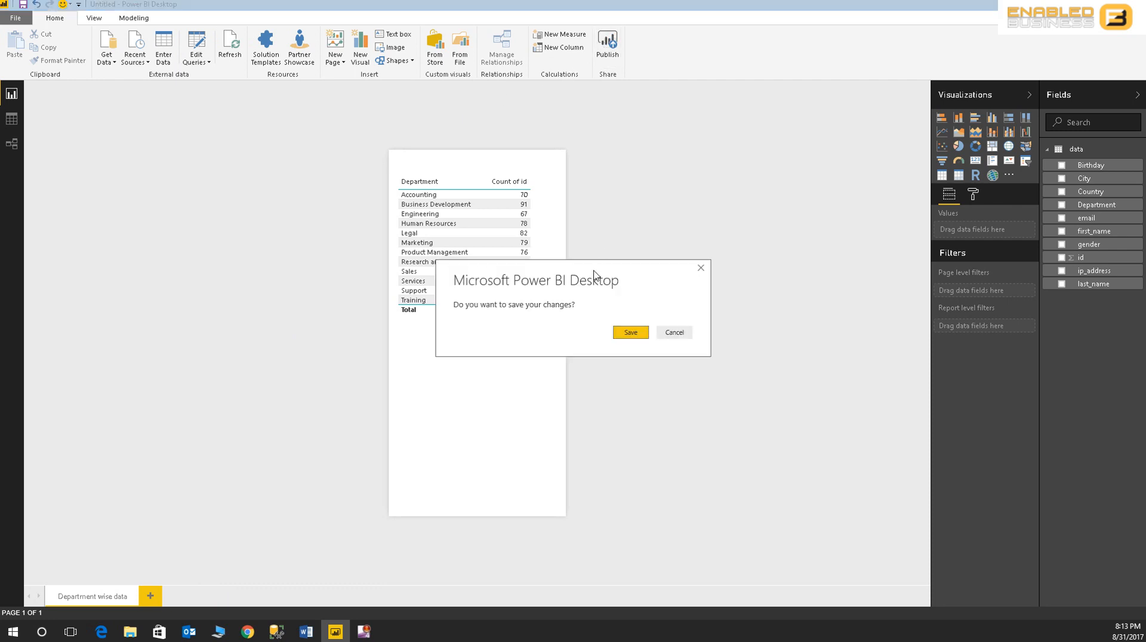
- Confirm saving changes and save the report file as 'sampledata'
click(629, 333)
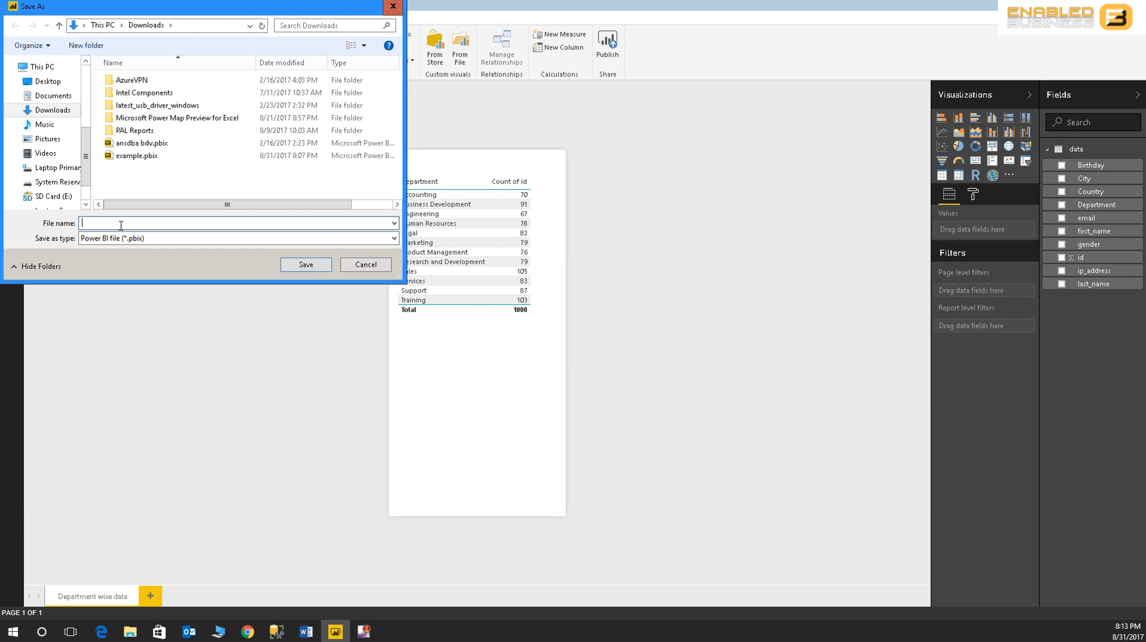
text(sampledata)
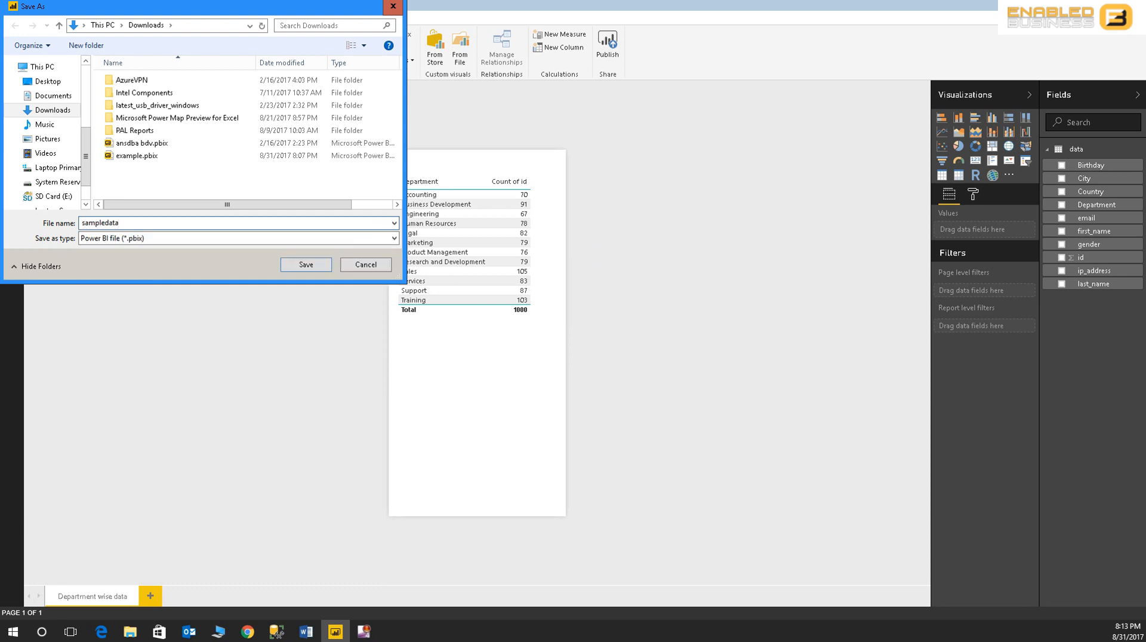
click(306, 265)
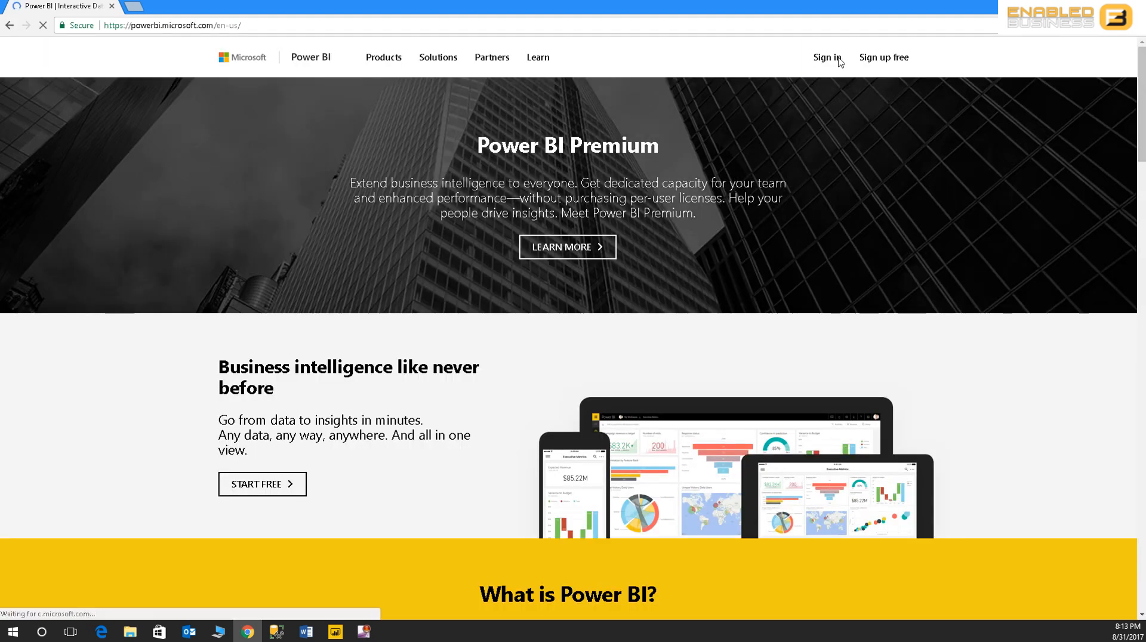
mouse_move(829, 130)
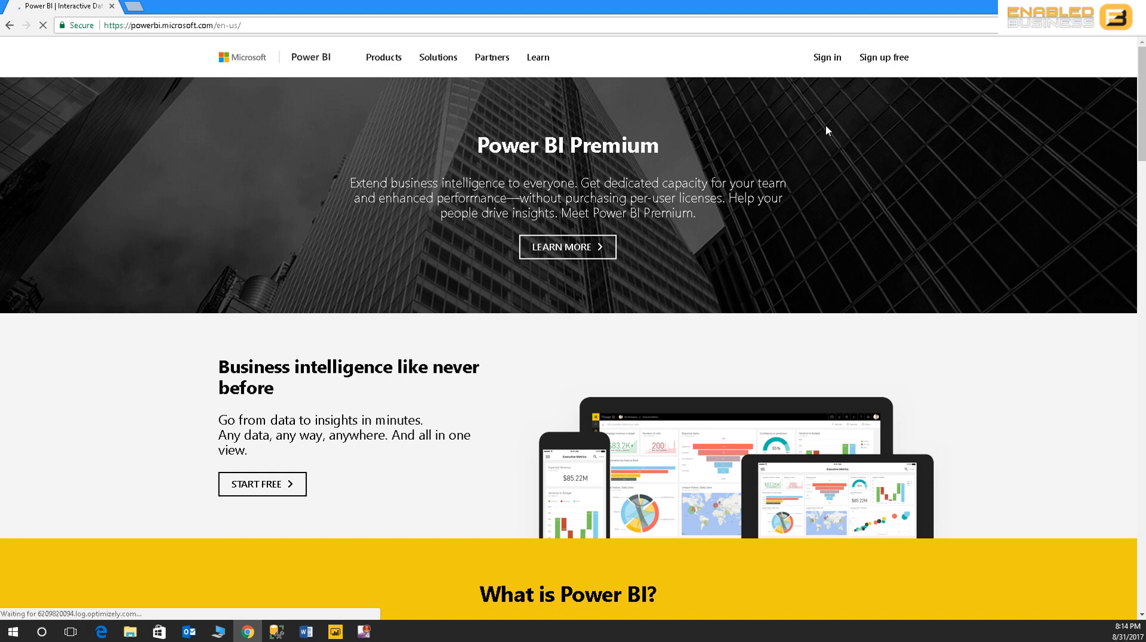
- Sign in to powerbi.microsoft.com with the work account and its password
click(827, 56)
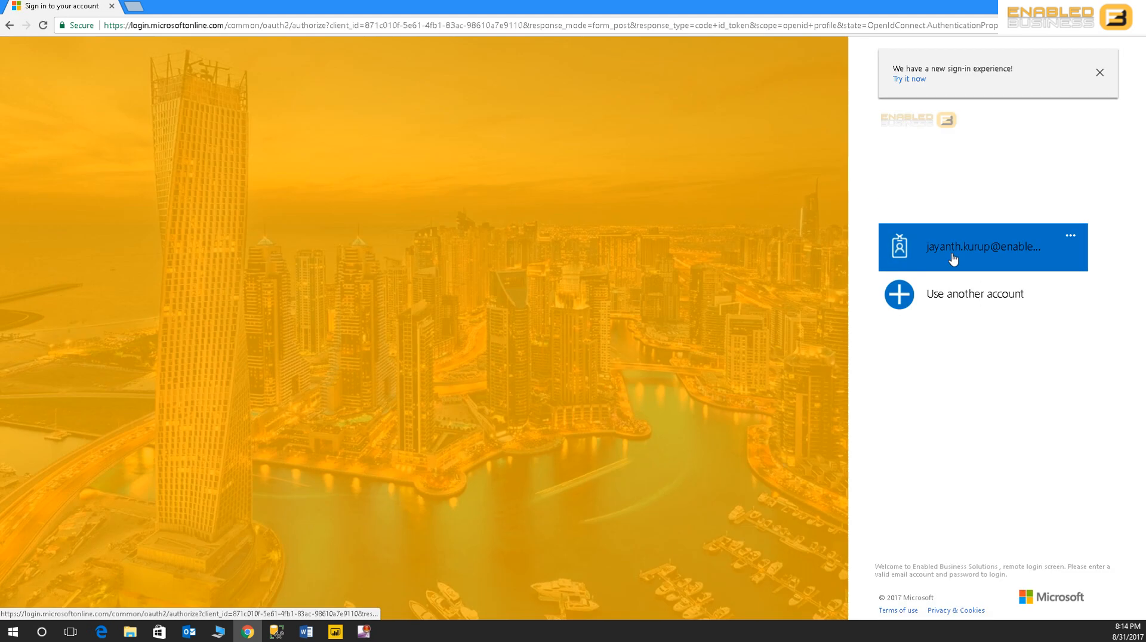
click(981, 247)
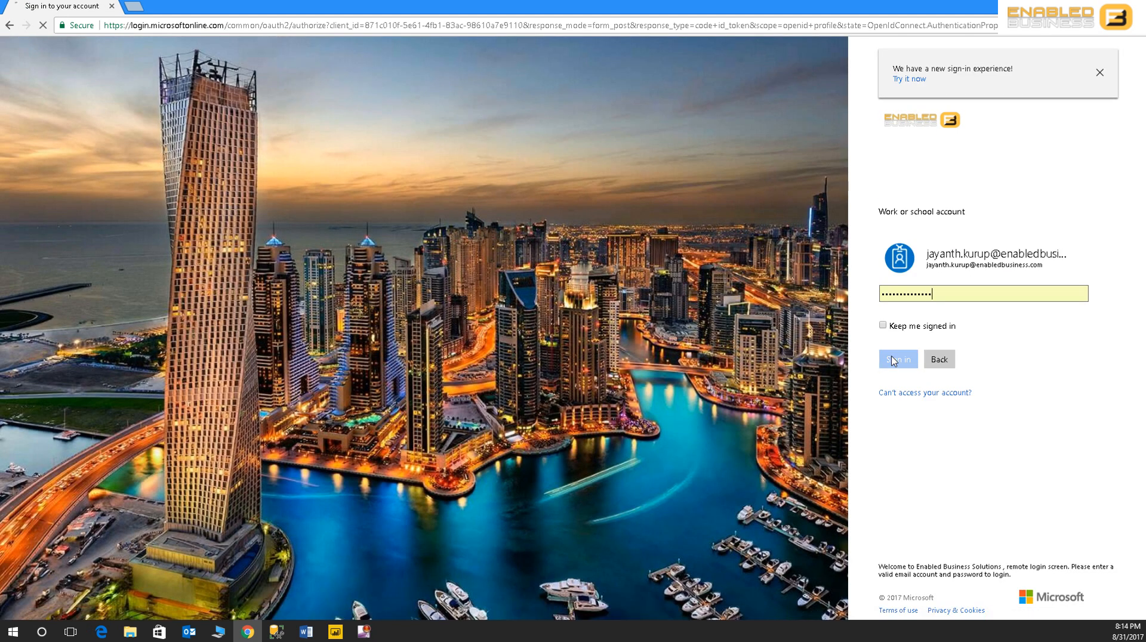
click(898, 359)
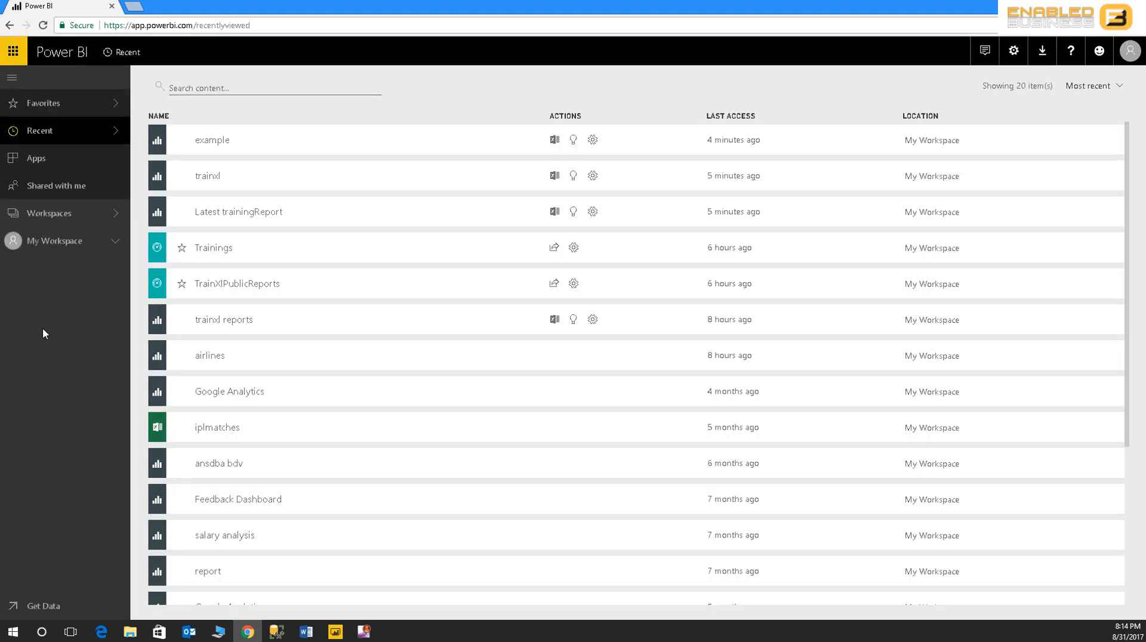
- Open the sampledata report and dataset in My Workspace, then the Settings page
click(52, 240)
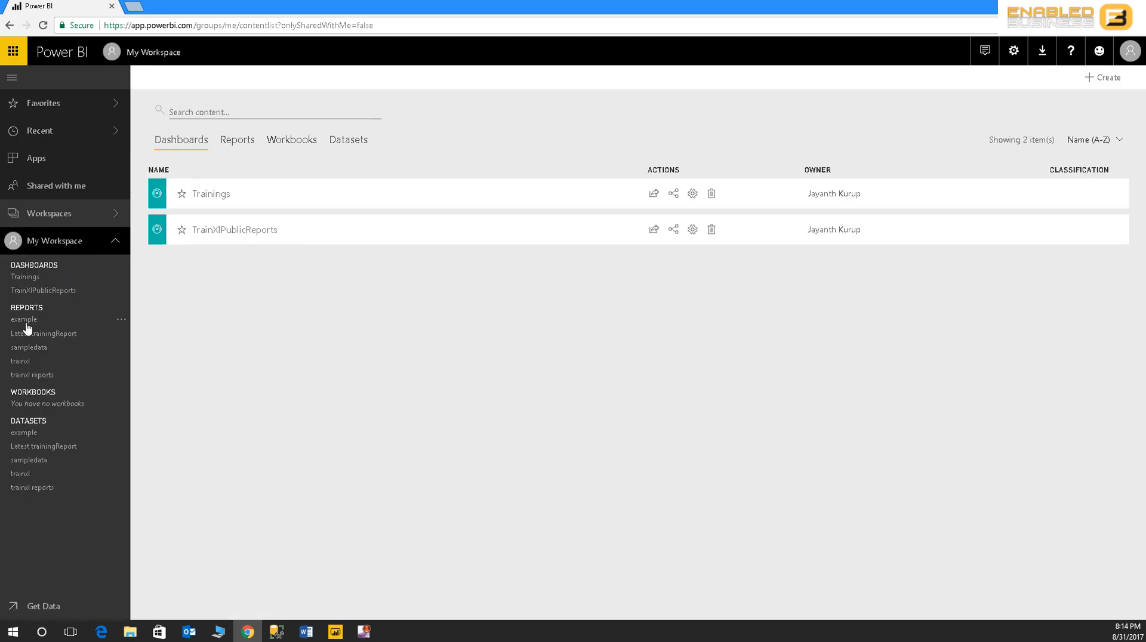
mouse_move(29, 459)
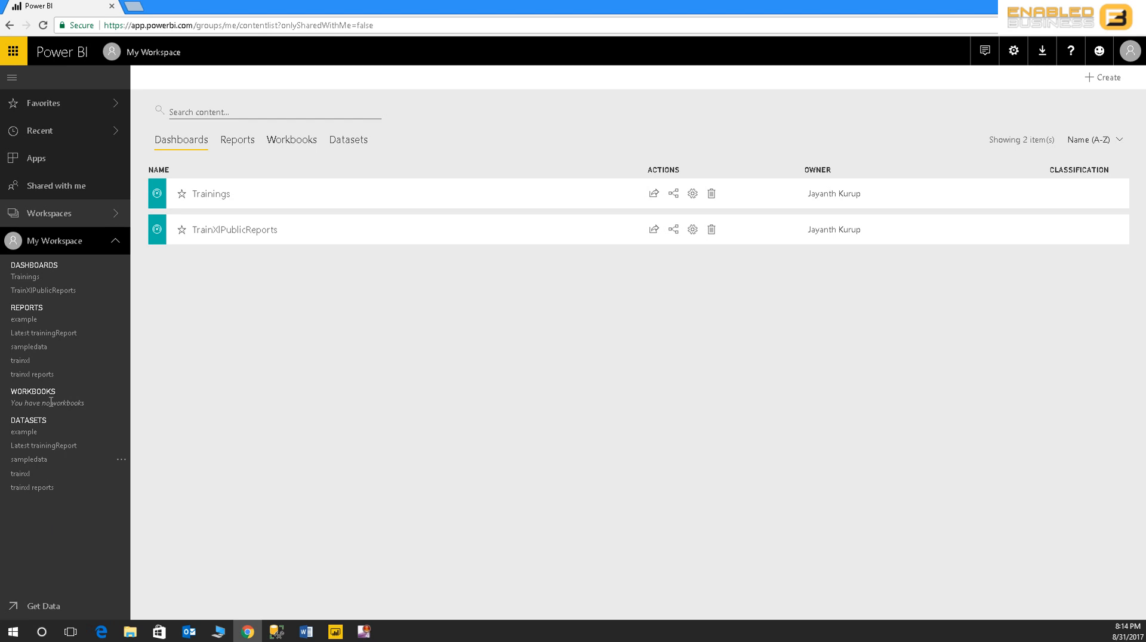
click(28, 347)
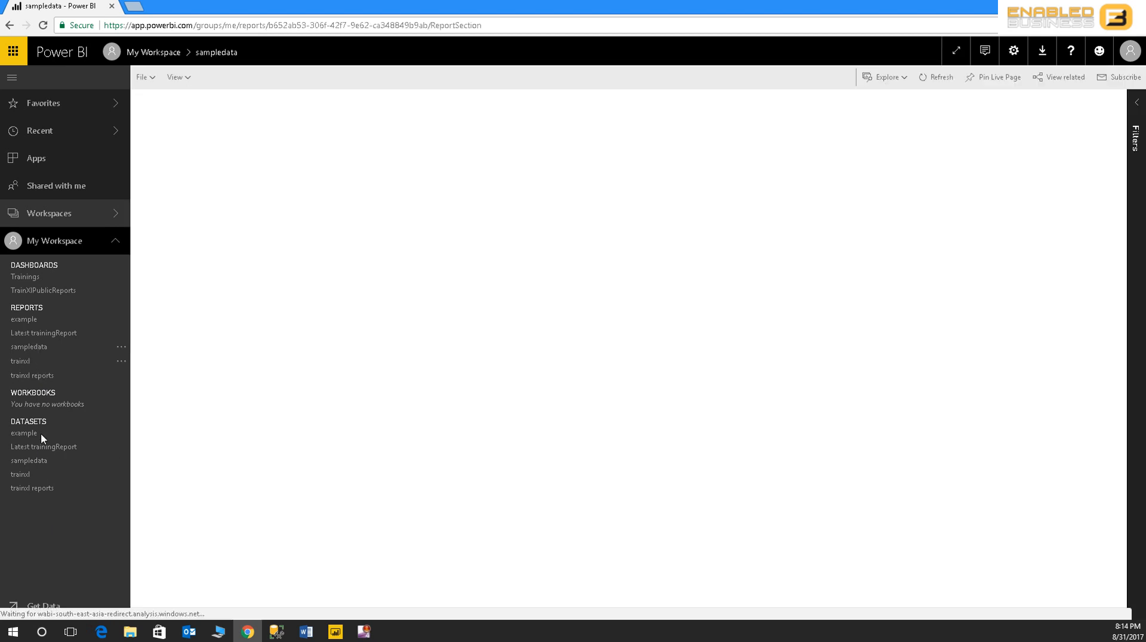
click(28, 460)
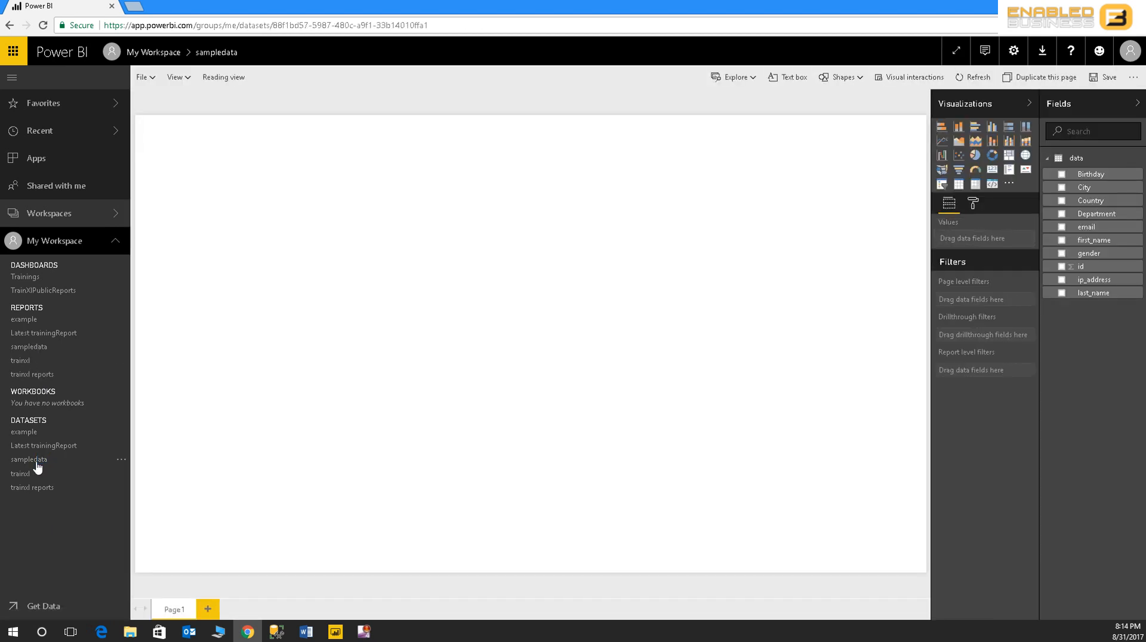
click(1013, 52)
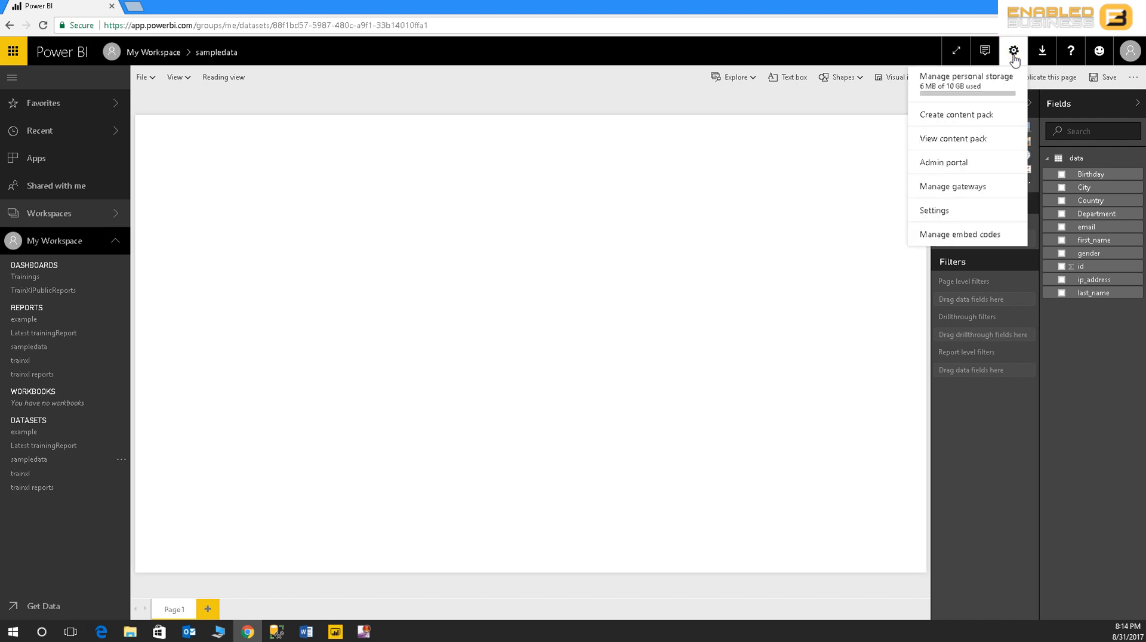
click(932, 211)
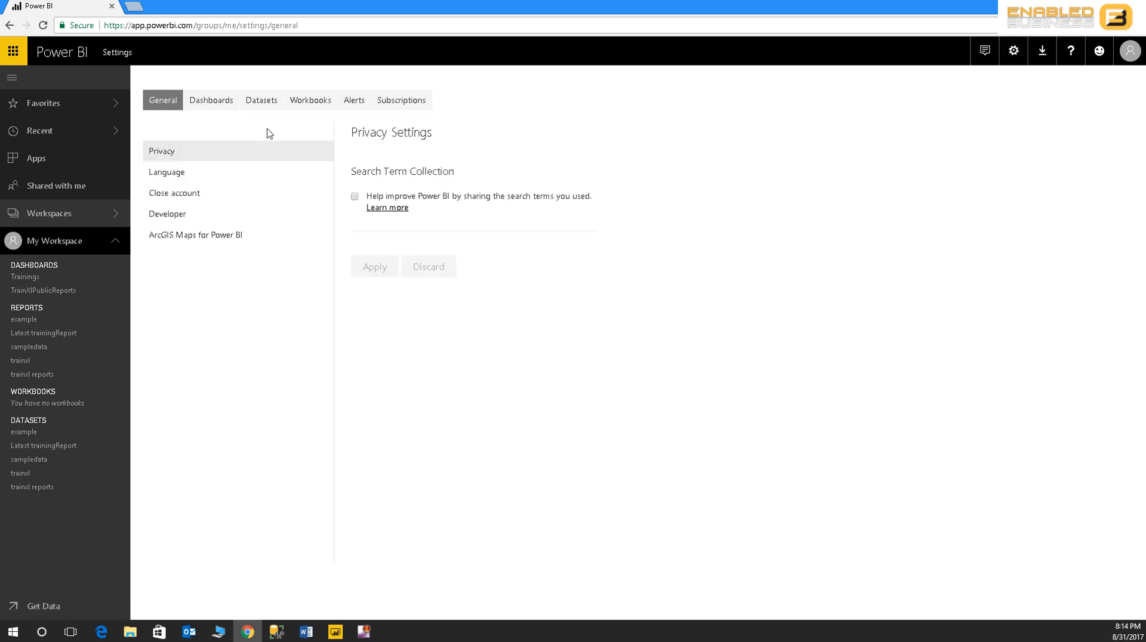
- Allow Cortana access to the sampledata dataset and add featured question 'department wise data'
click(261, 100)
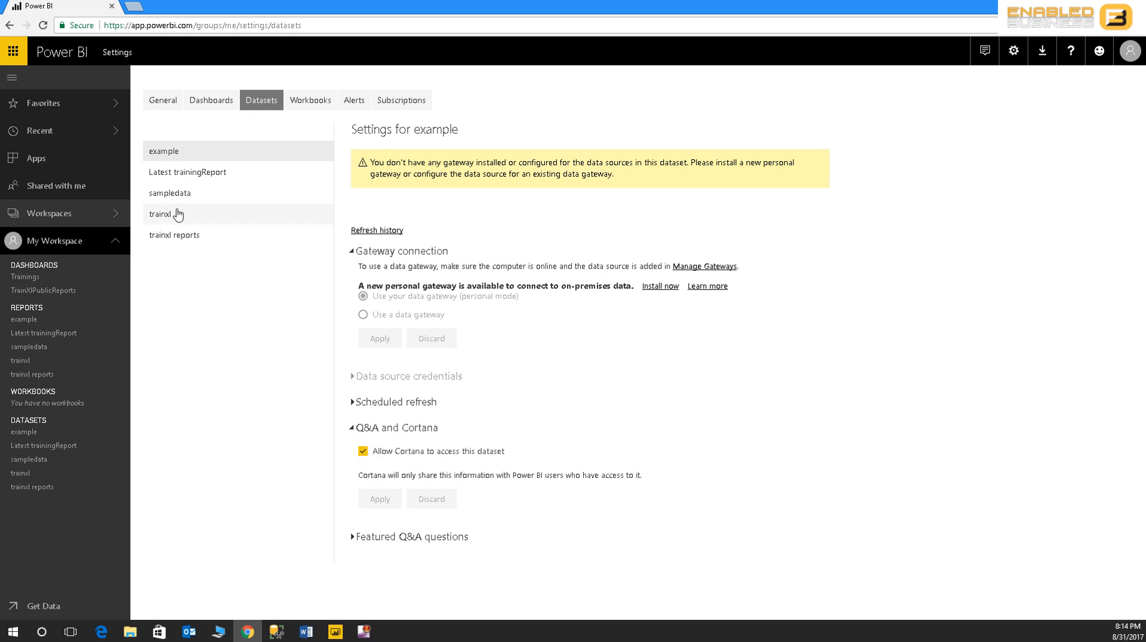
click(170, 193)
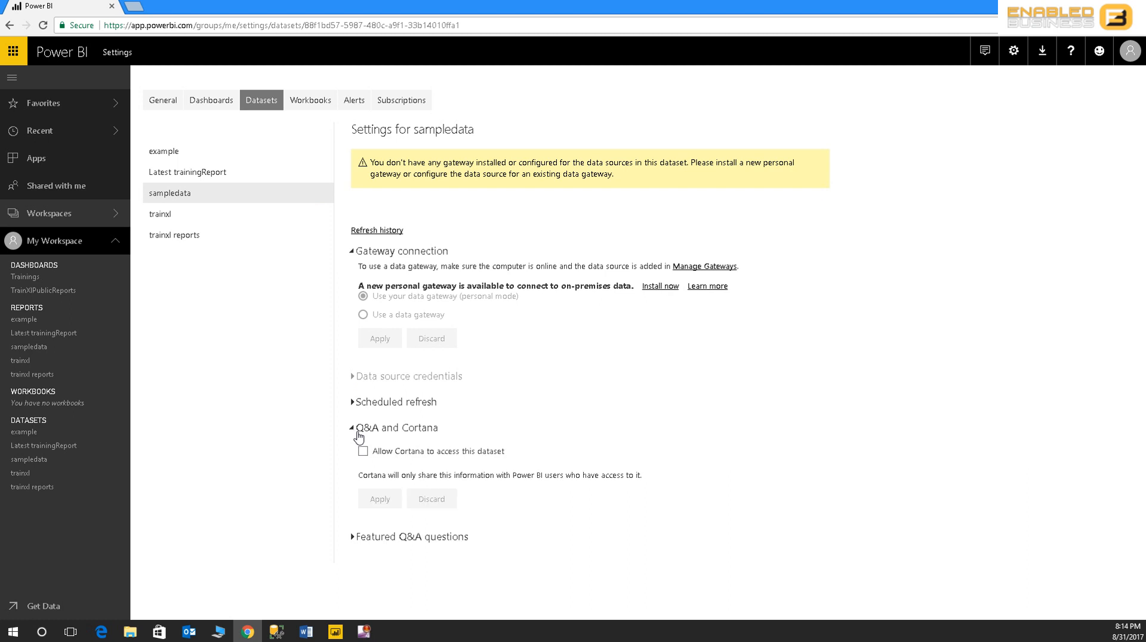
click(364, 451)
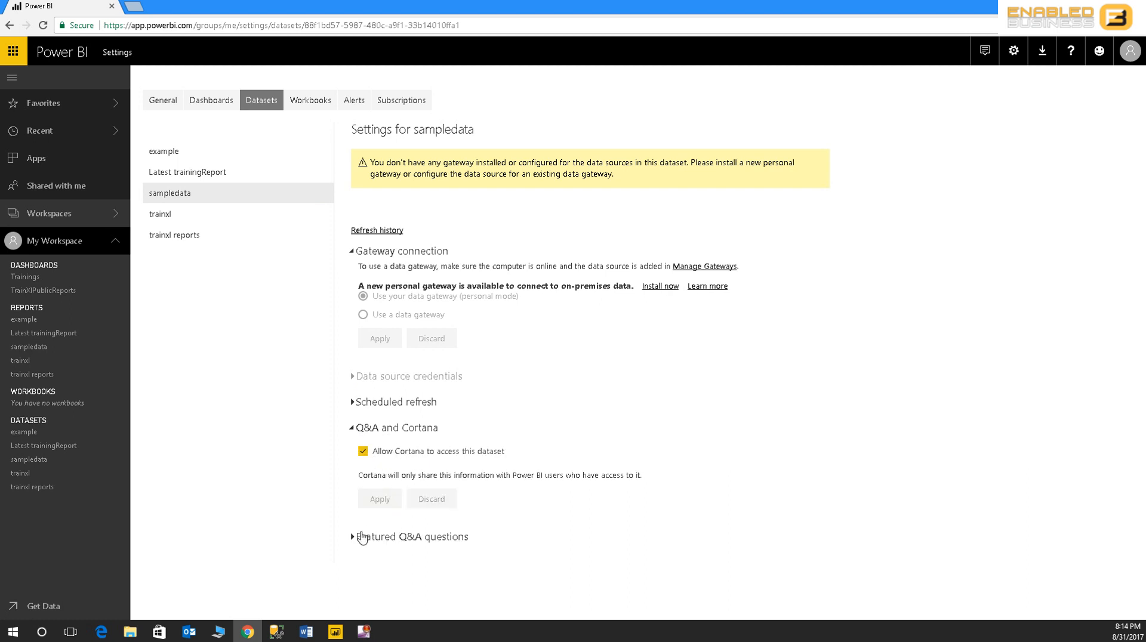
click(357, 537)
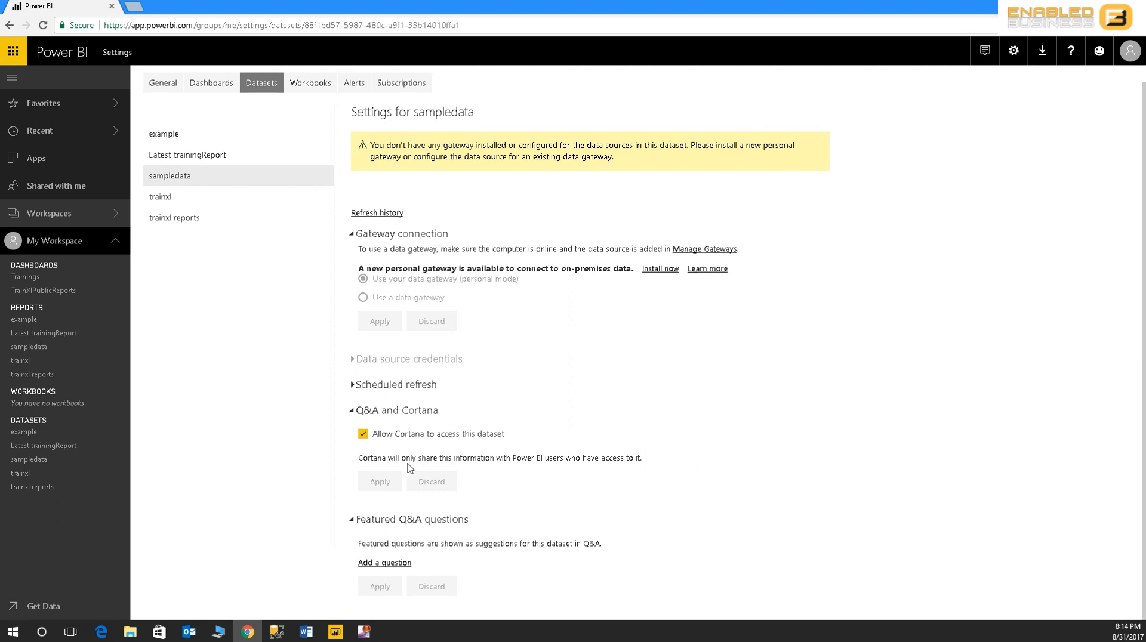
click(385, 563)
text(departm)
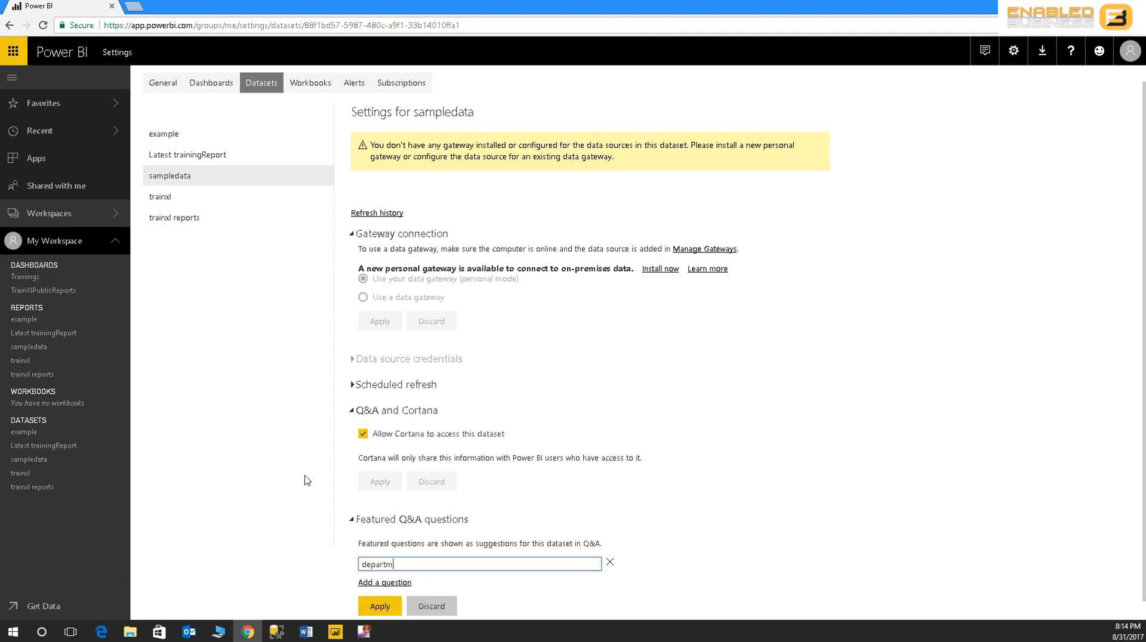
text(ent wise data)
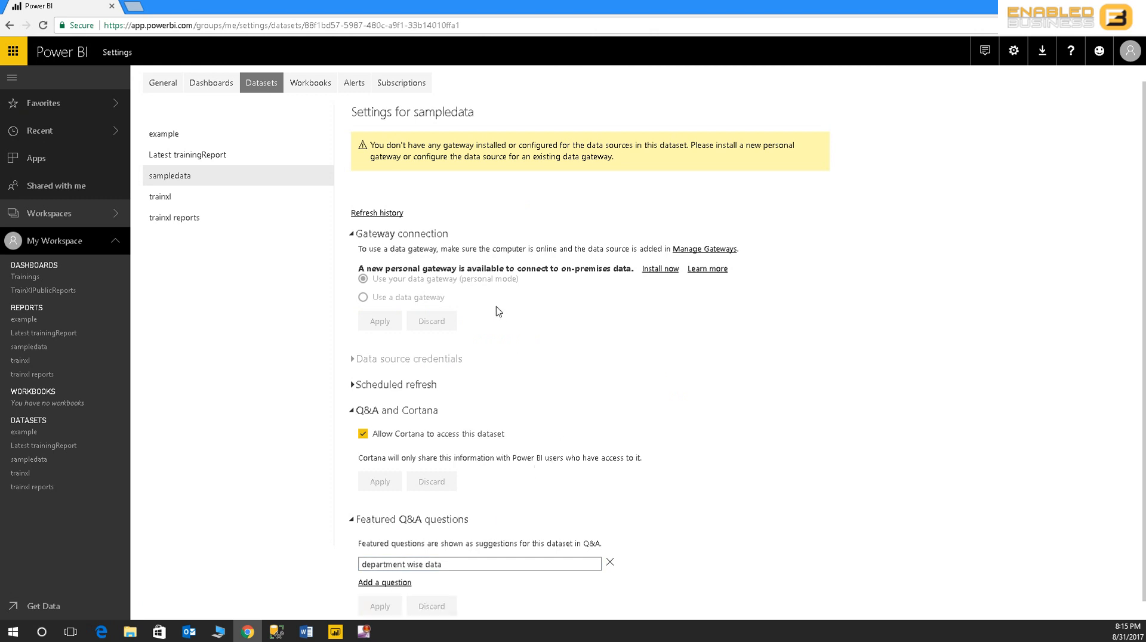
mouse_move(519, 277)
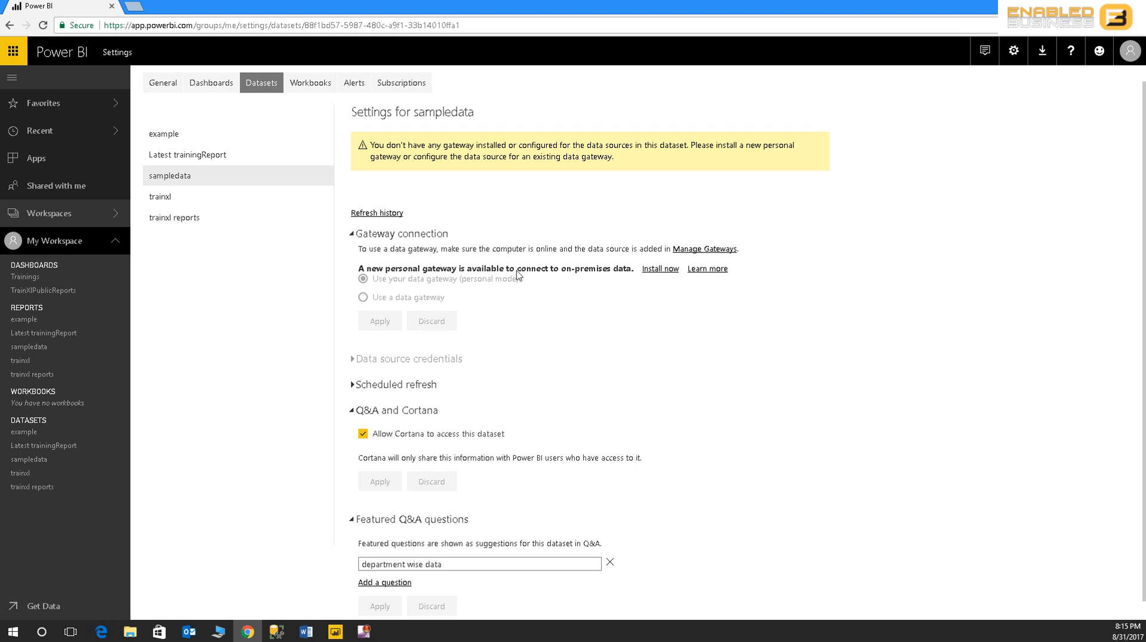
mouse_move(962, 84)
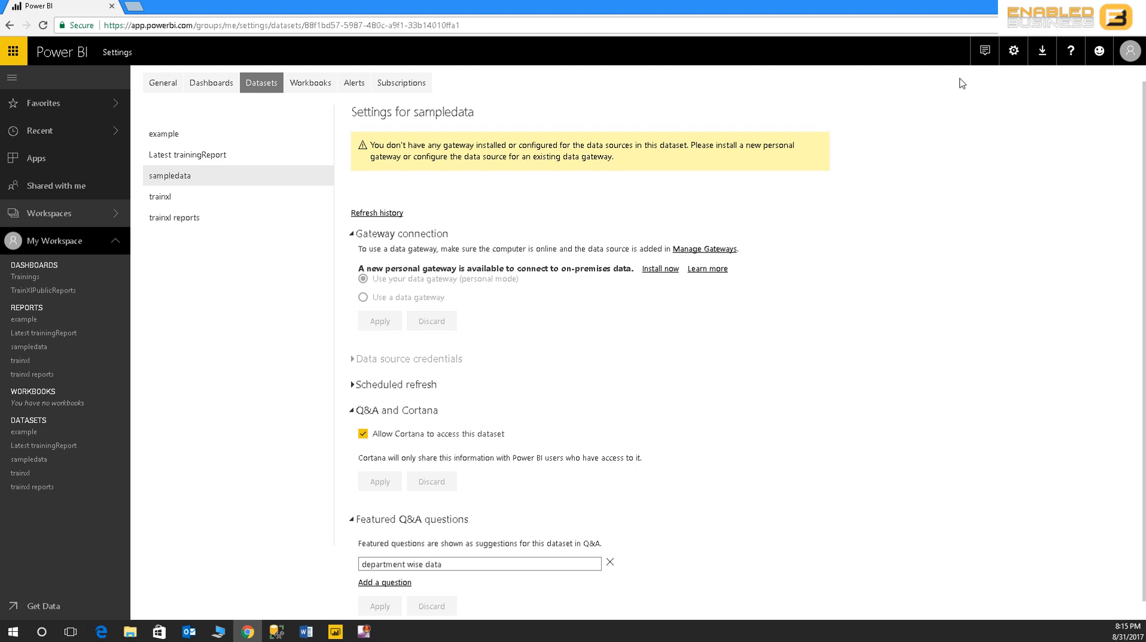
mouse_move(1012, 49)
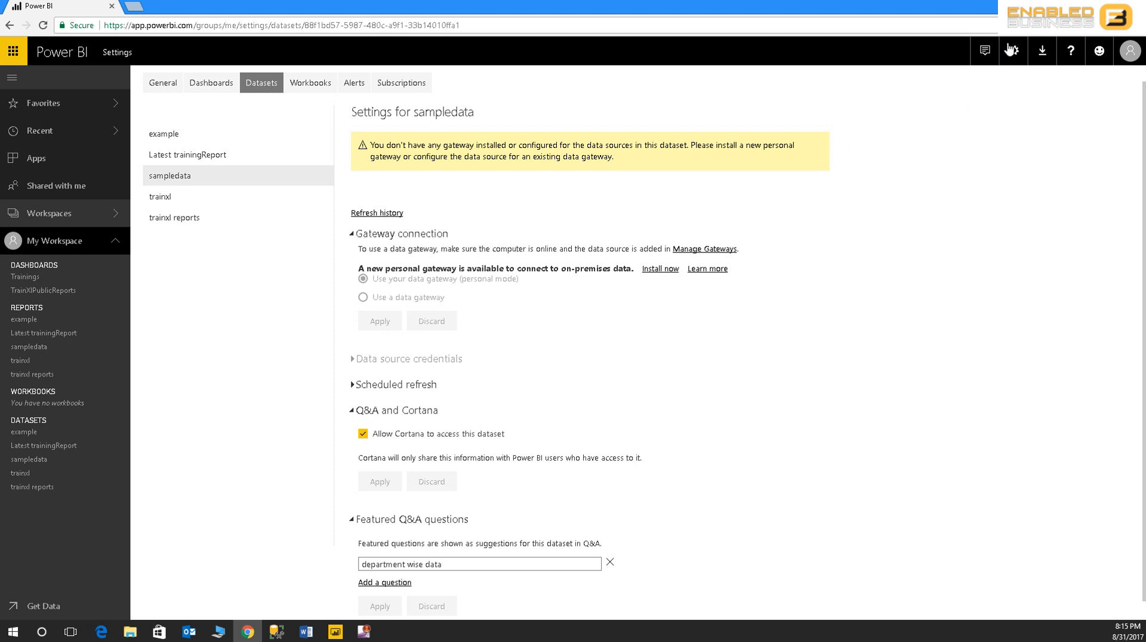
mouse_move(1014, 50)
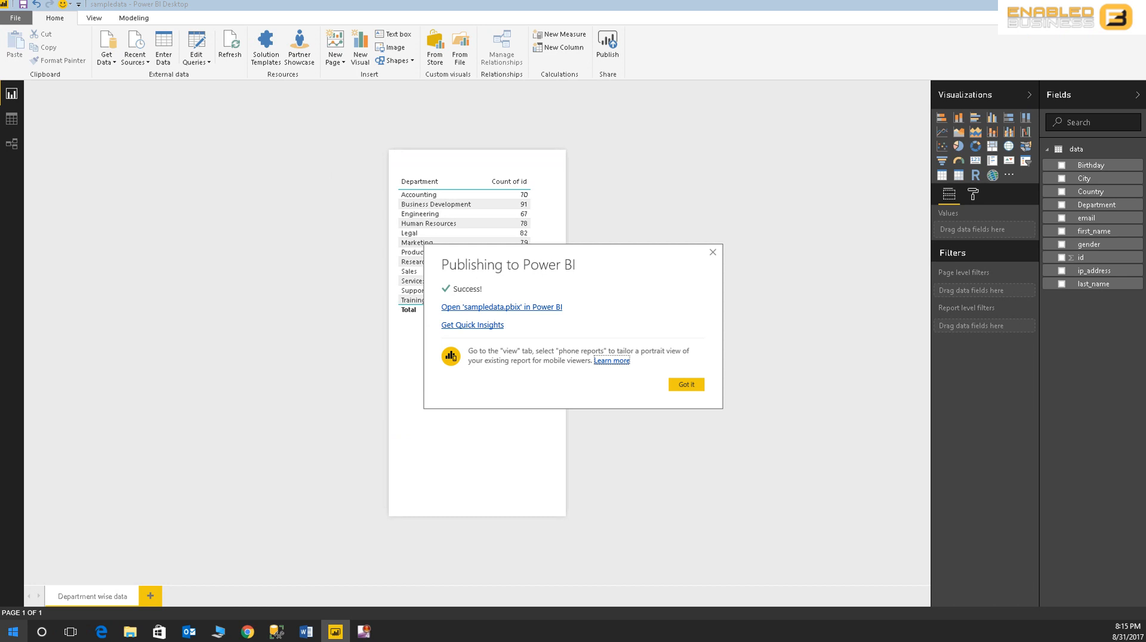
- Check the connected work account under Settings > Accounts > Access work or school, then close Settings
click(13, 627)
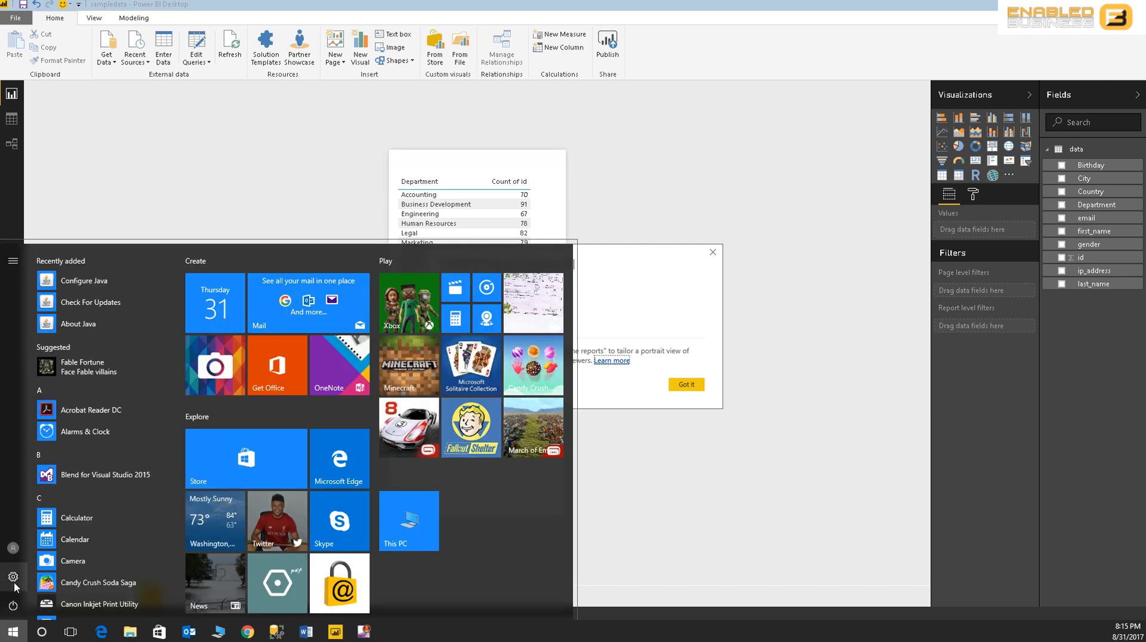
click(13, 578)
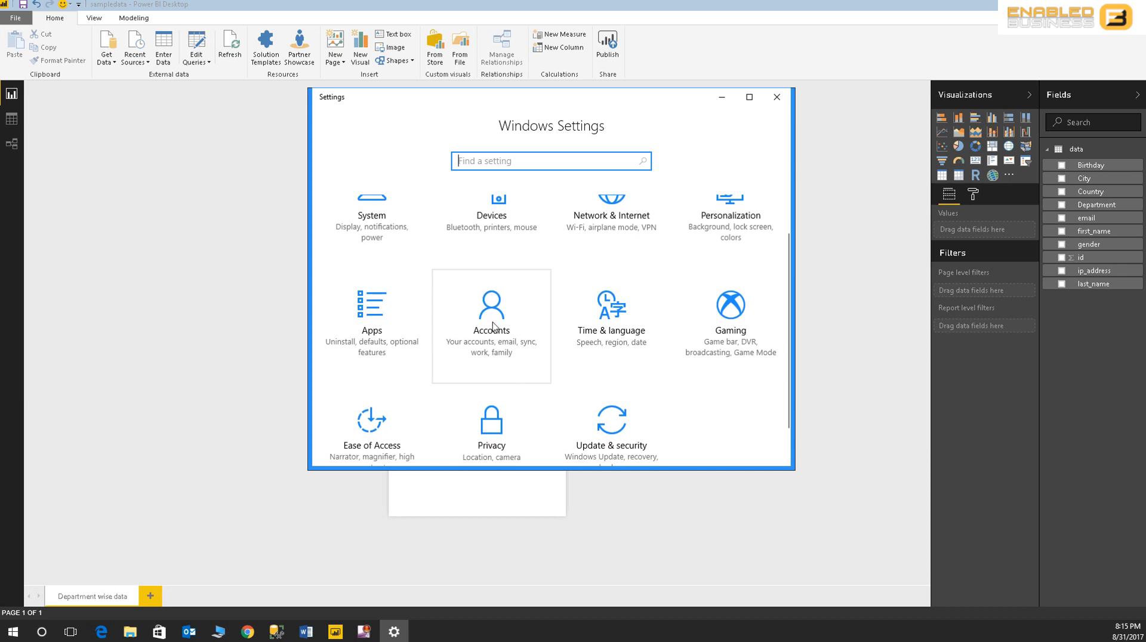
click(491, 326)
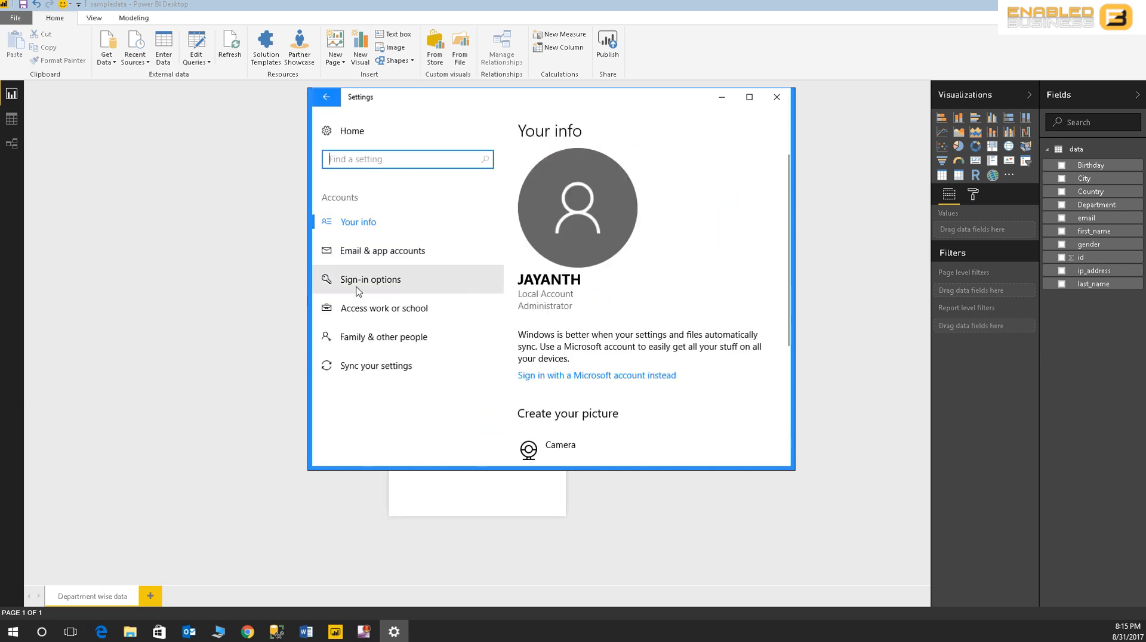
mouse_move(550, 386)
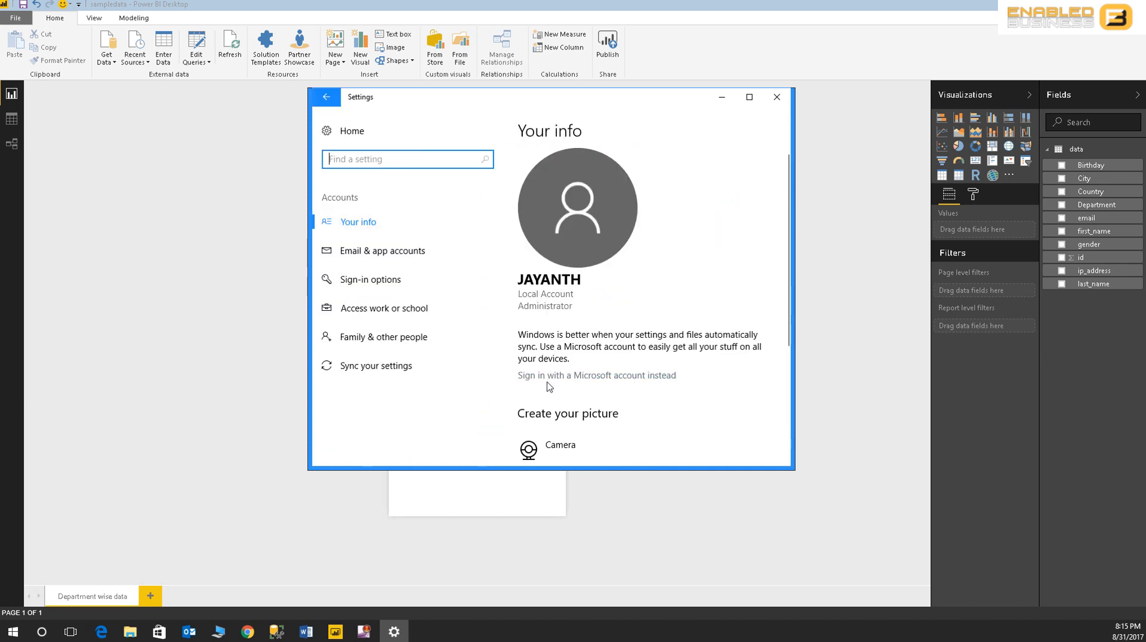
mouse_move(428, 308)
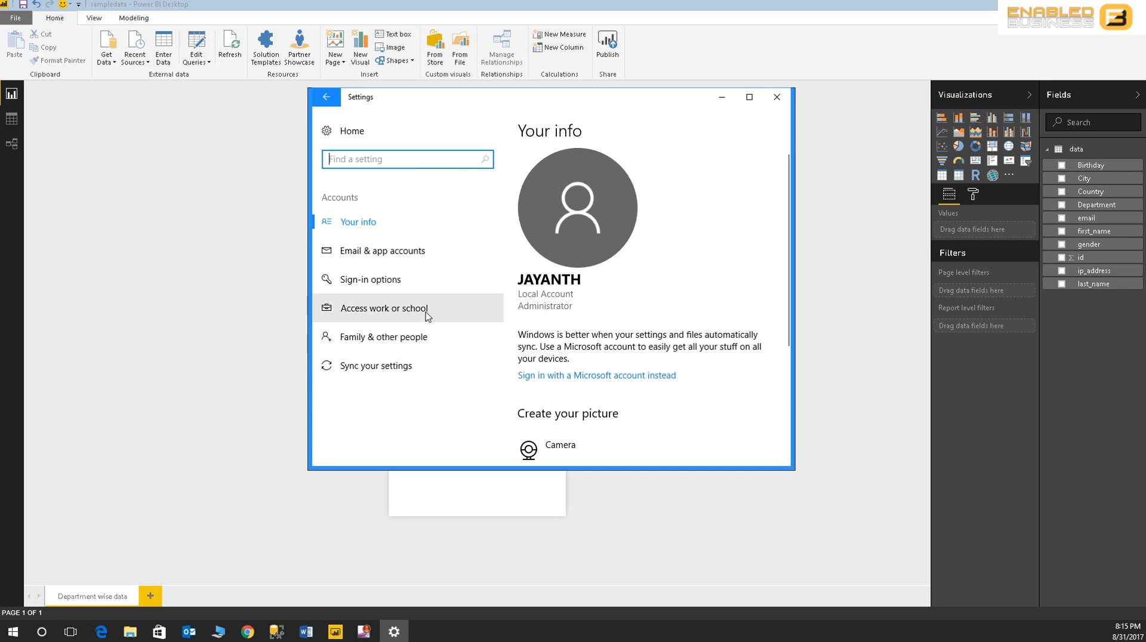
mouse_move(380, 316)
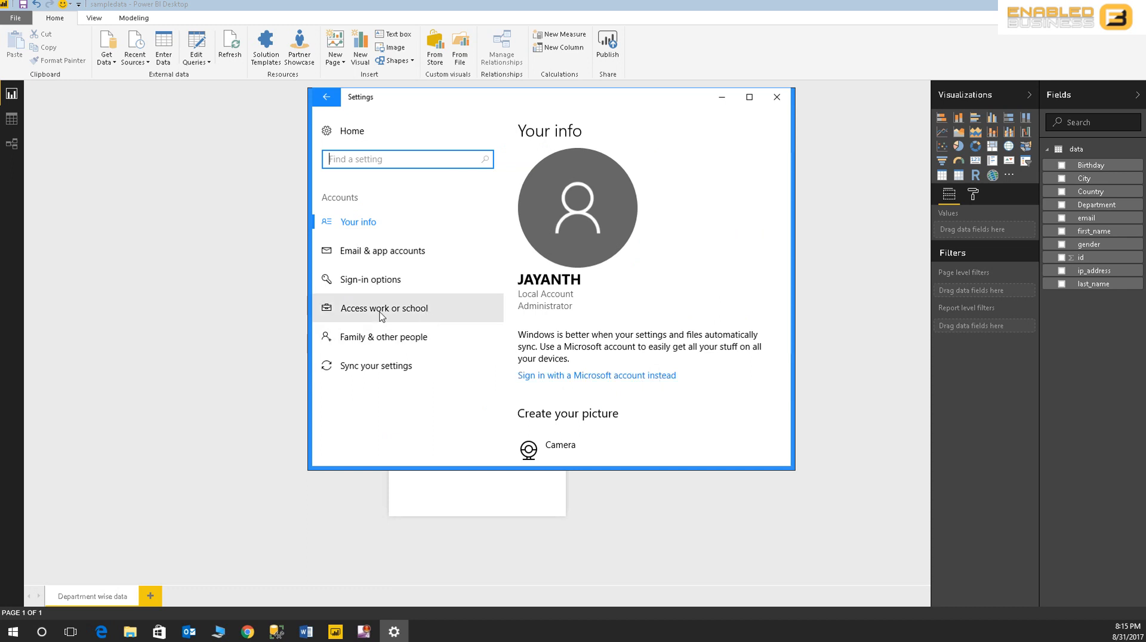
click(383, 308)
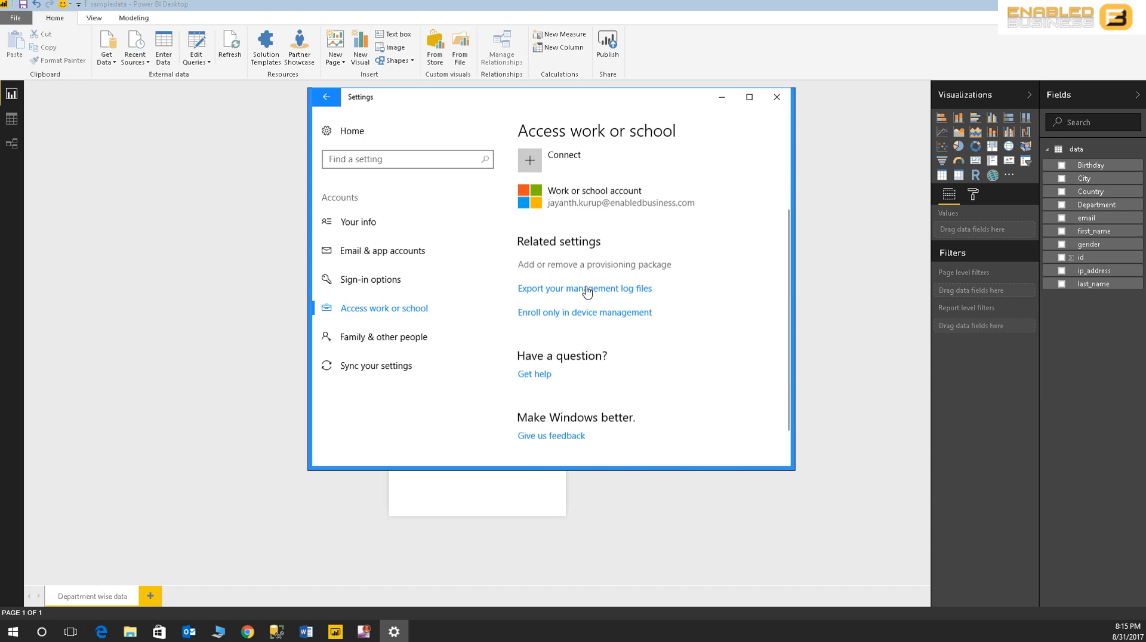
scroll(up, 3)
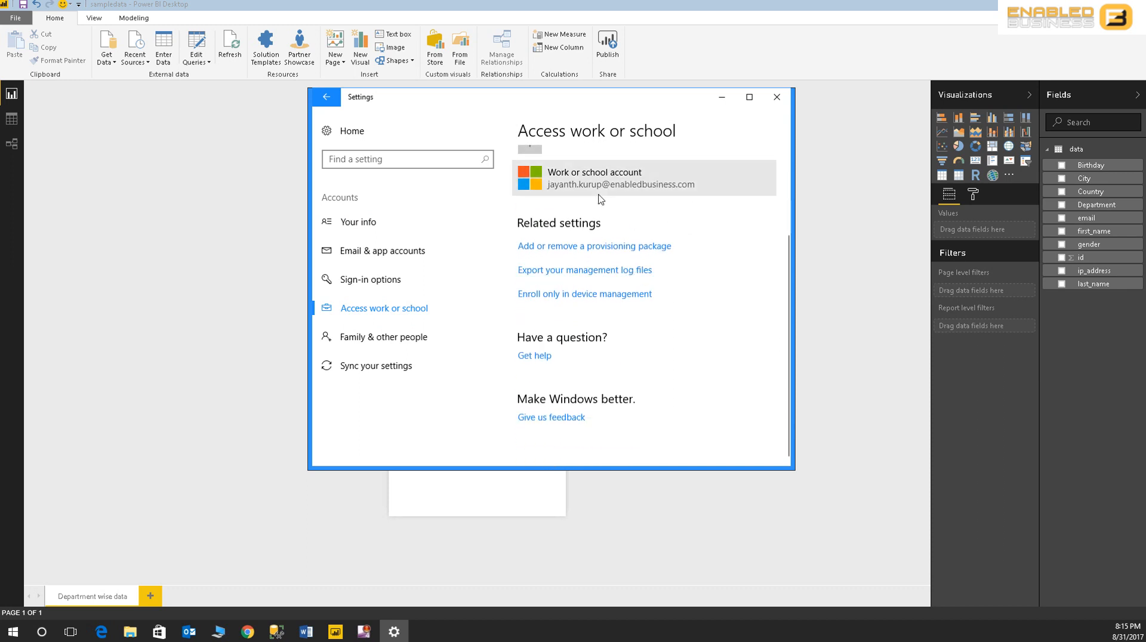
click(619, 179)
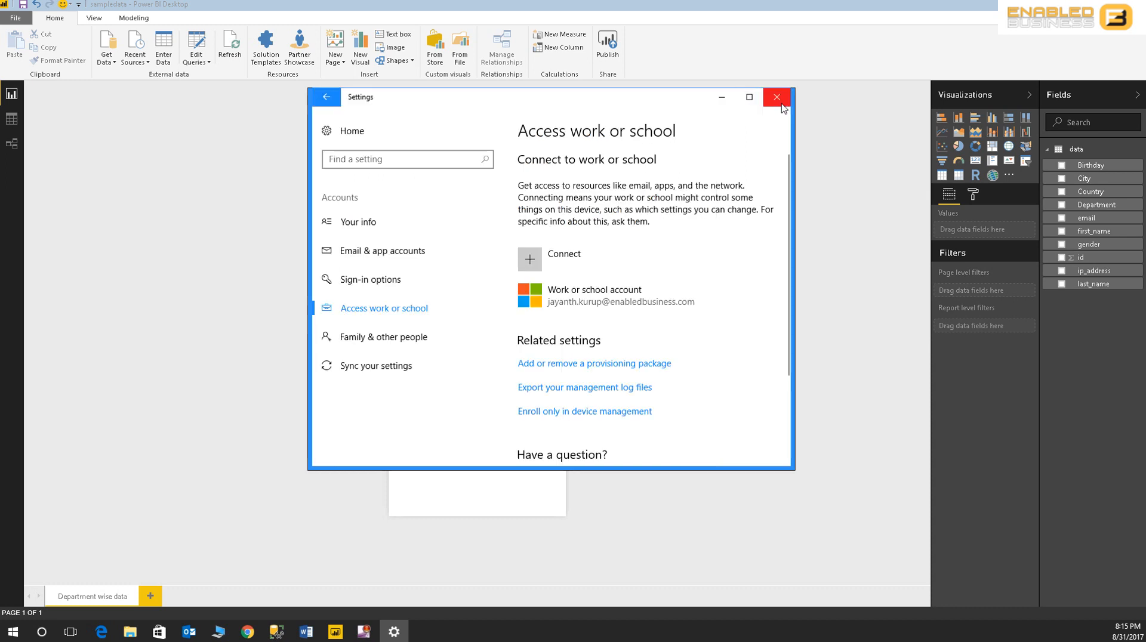
click(776, 97)
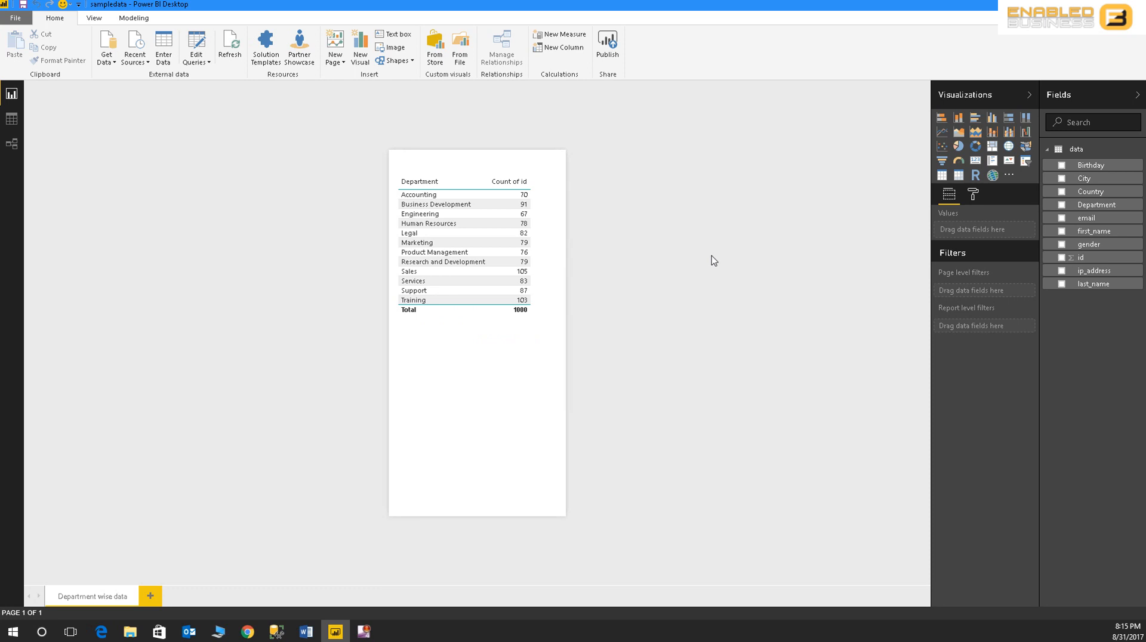
mouse_move(682, 310)
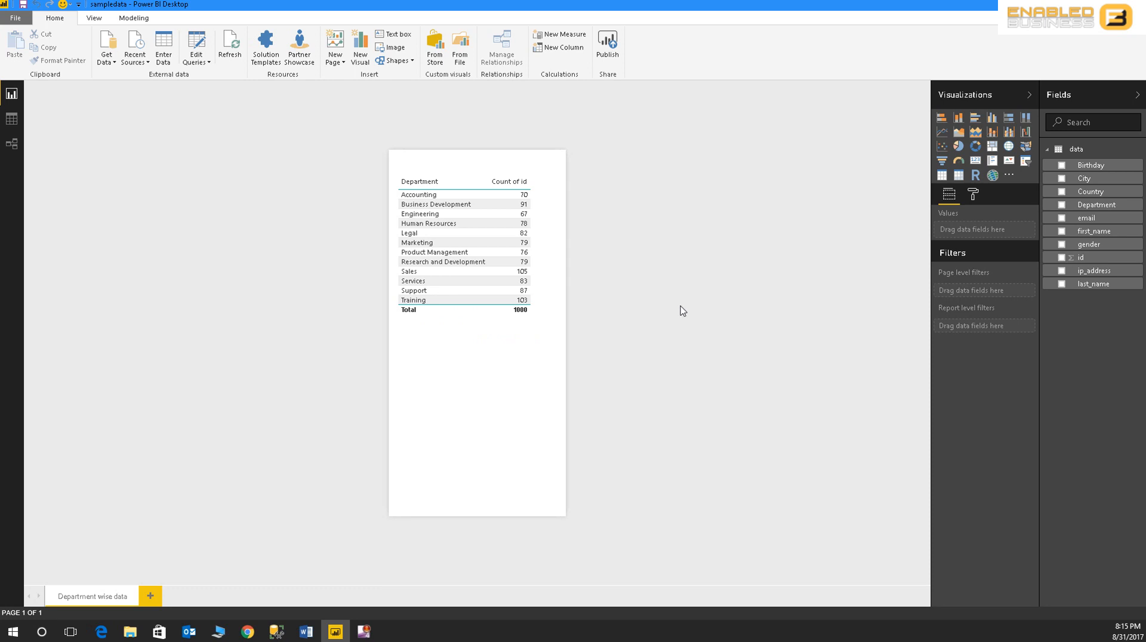
mouse_move(304, 361)
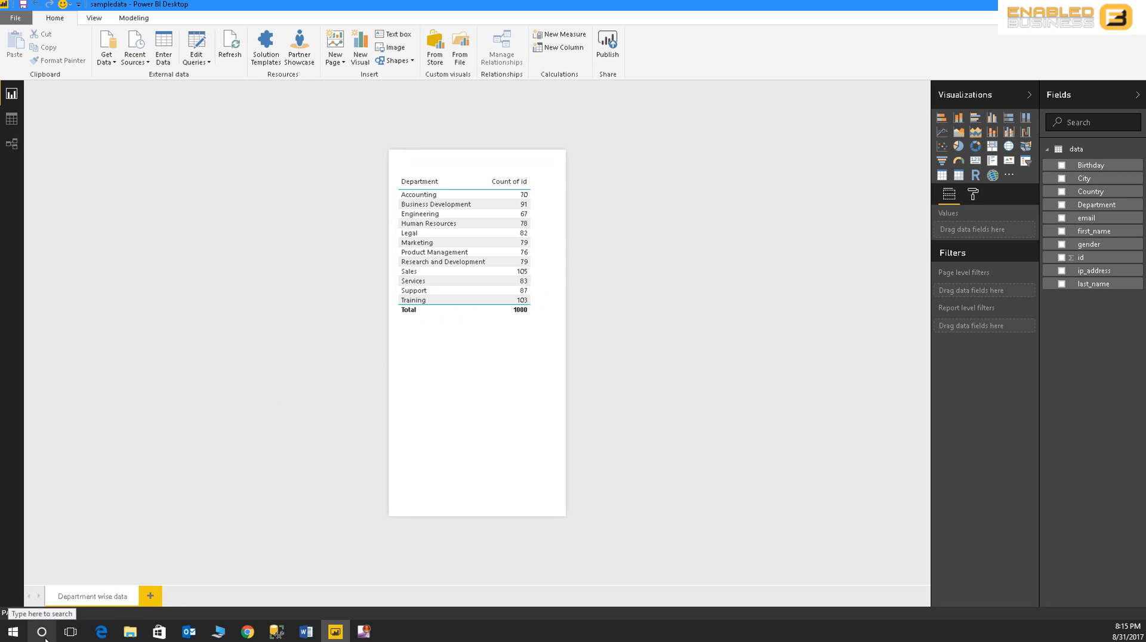
- Ask Cortana for 'department wise data' and choose Close all on the browser prompt
click(43, 633)
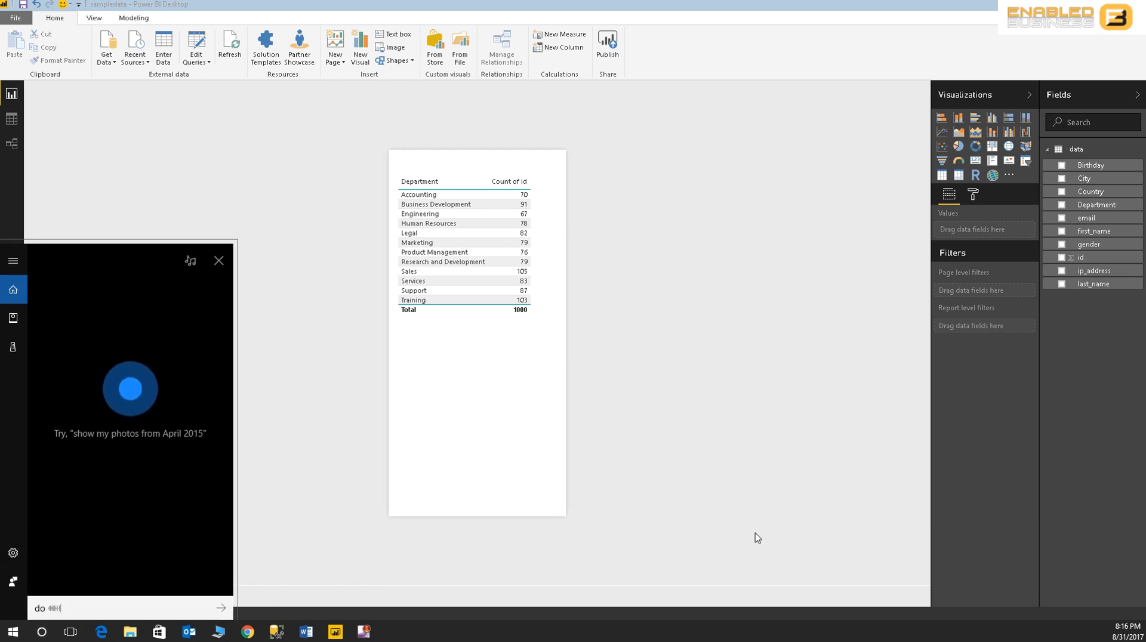
text(department voice data)
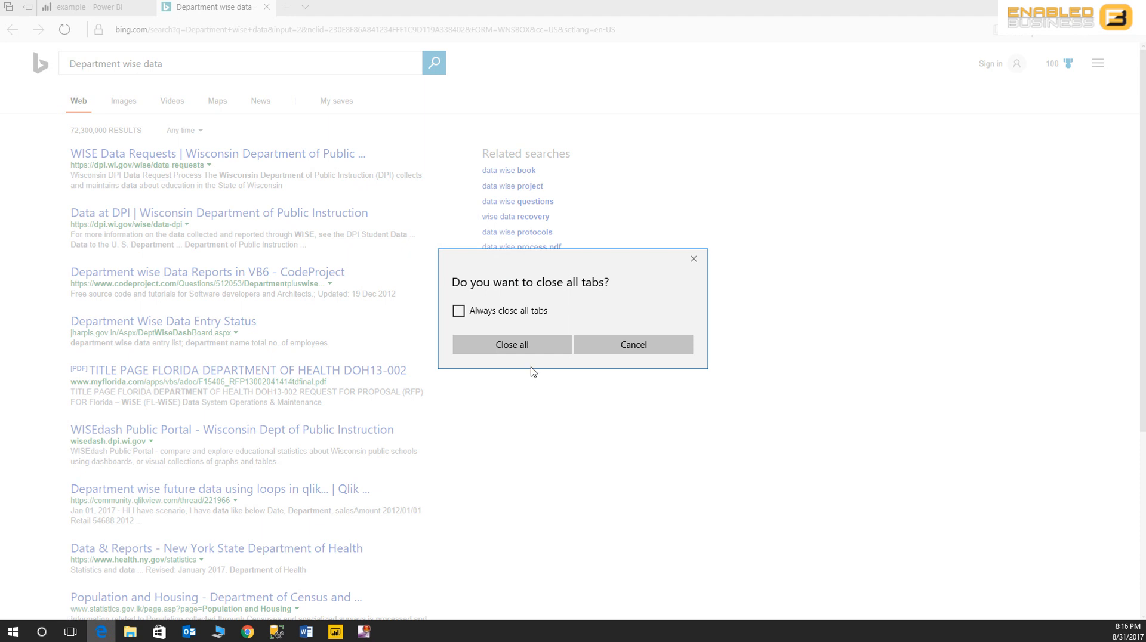
click(633, 345)
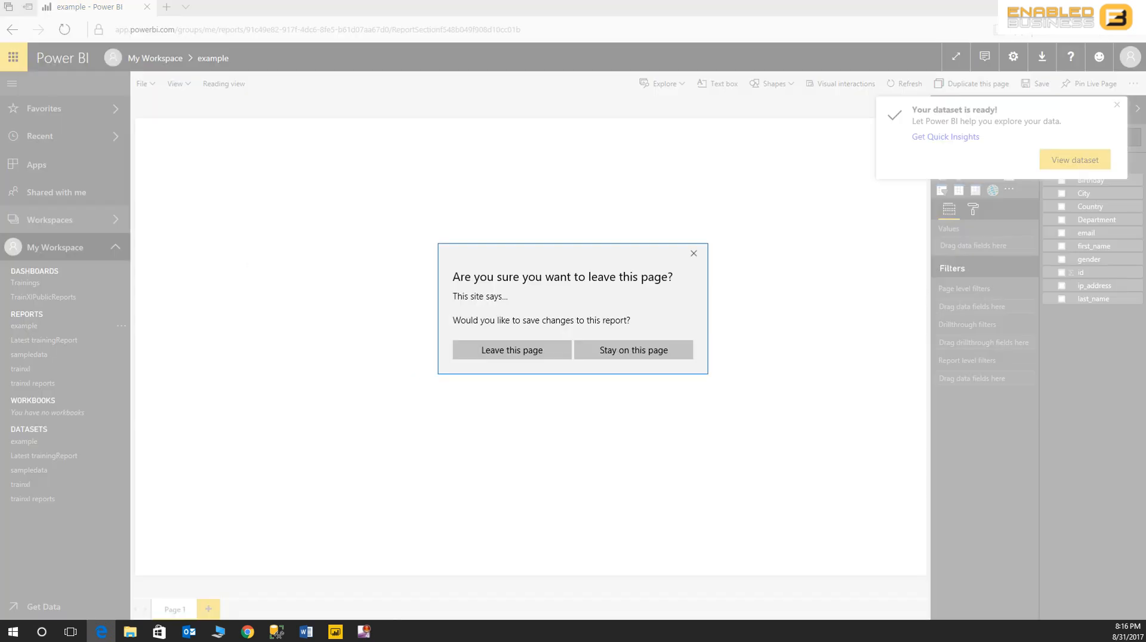
- Leave the unsaved report page, then start Cortana listening via its microphone icon
click(512, 349)
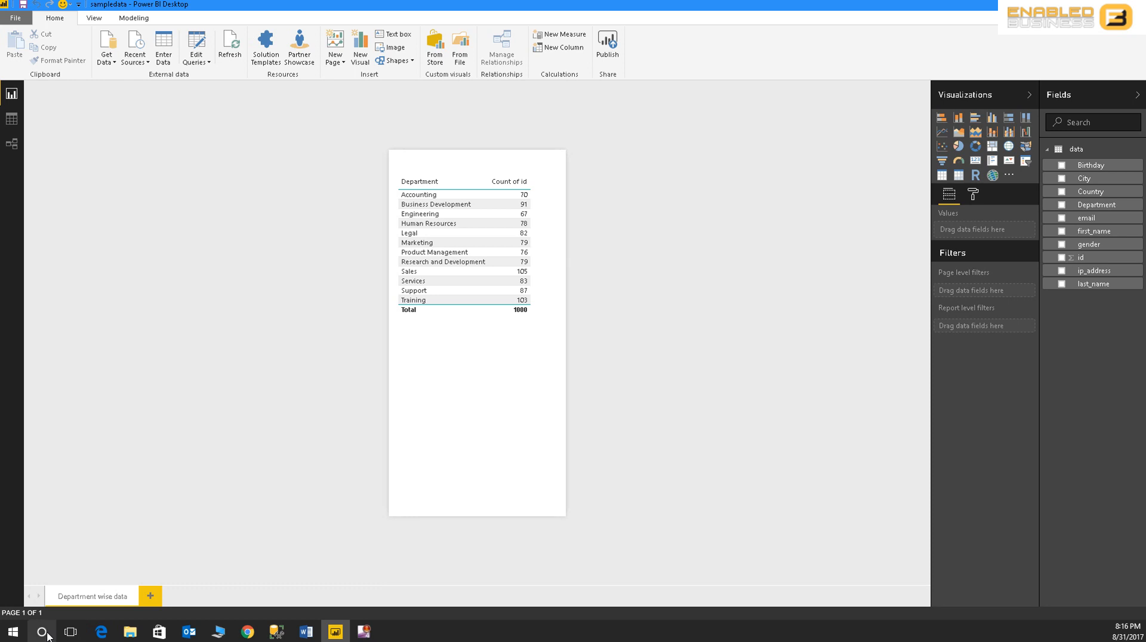
click(42, 632)
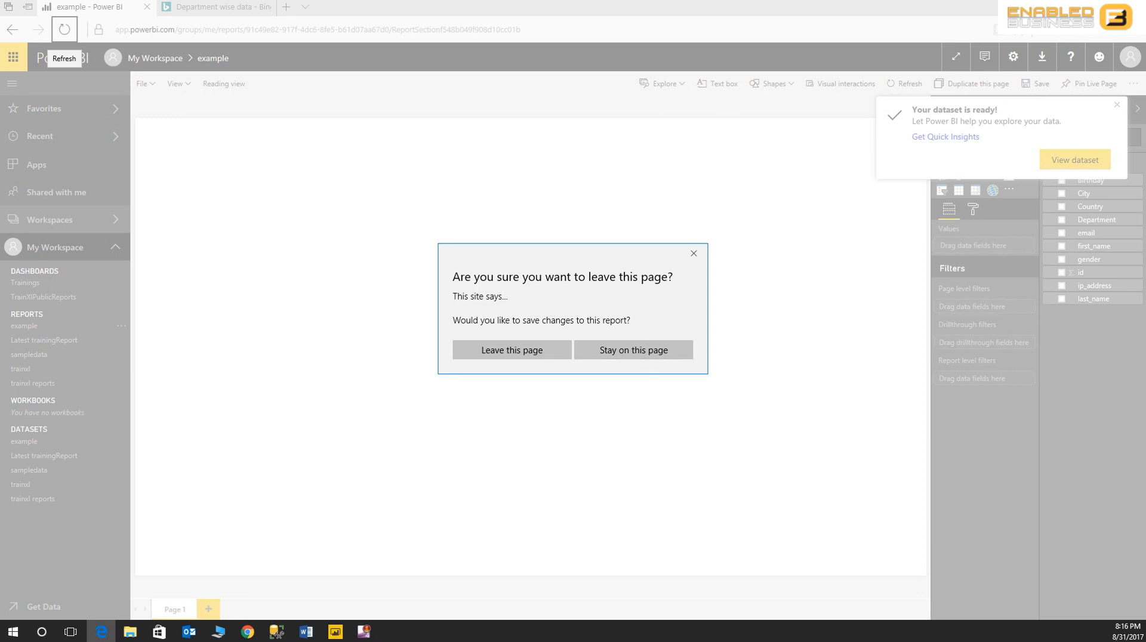
click(633, 350)
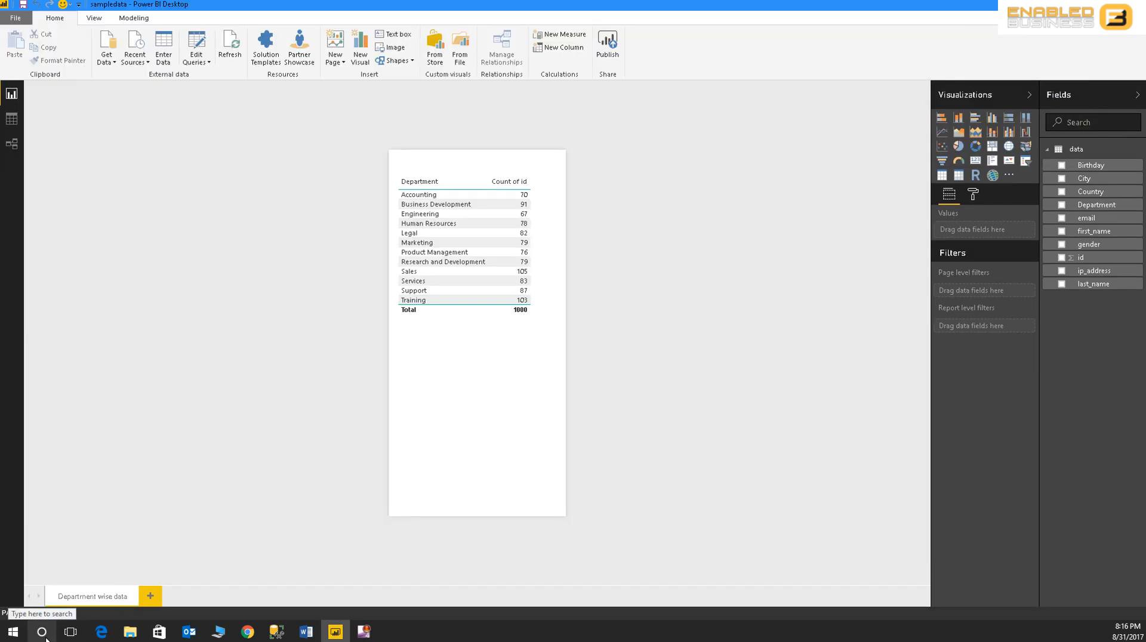
click(41, 632)
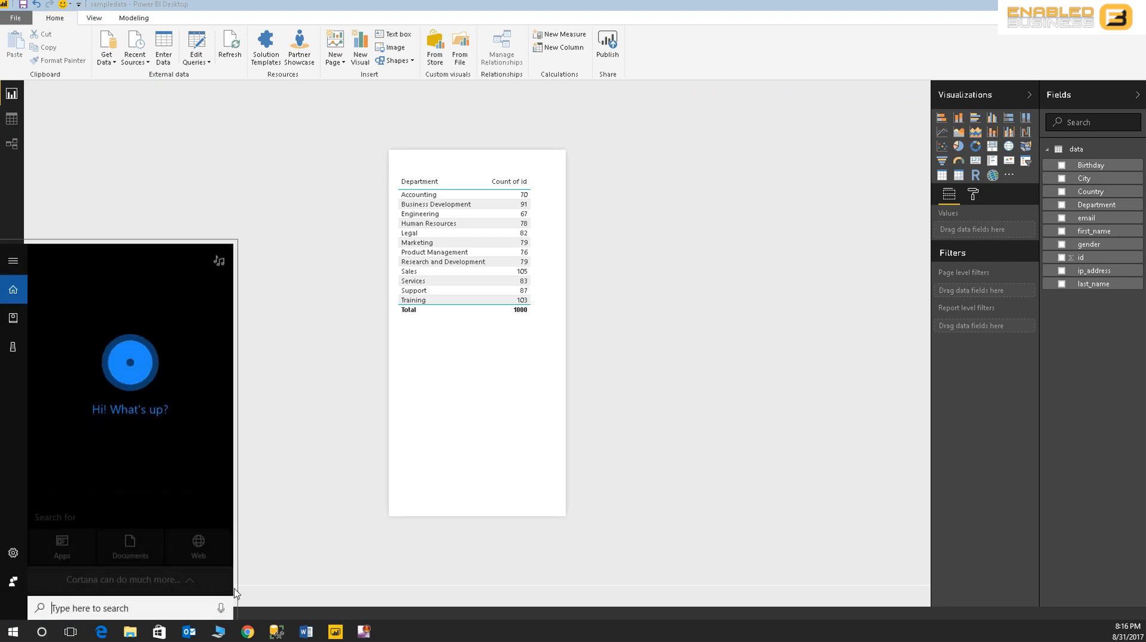
click(221, 608)
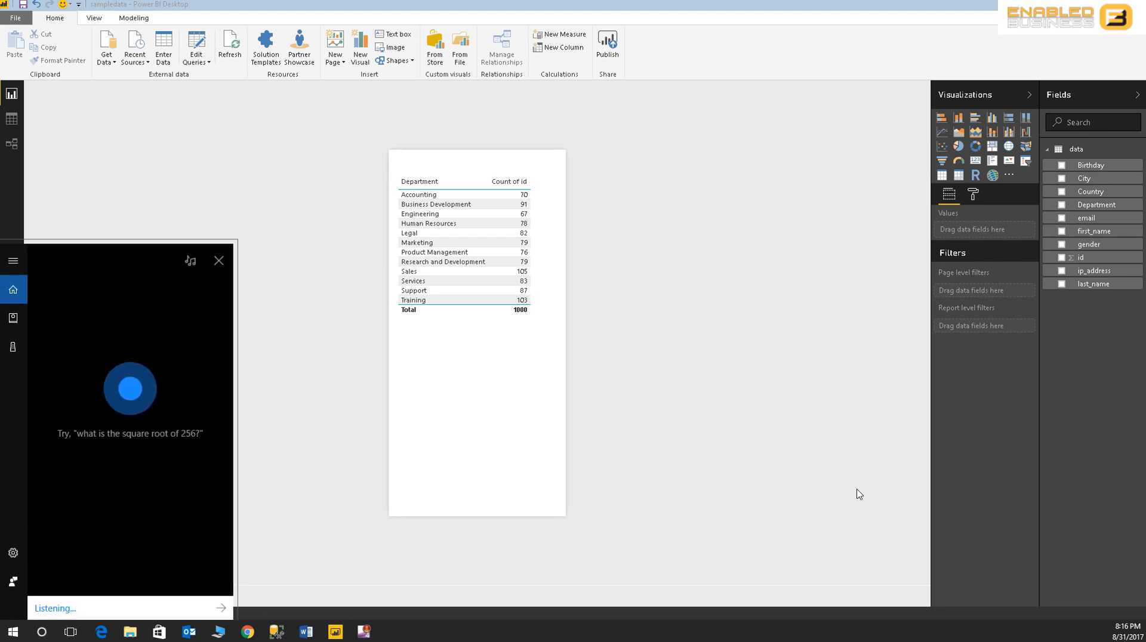